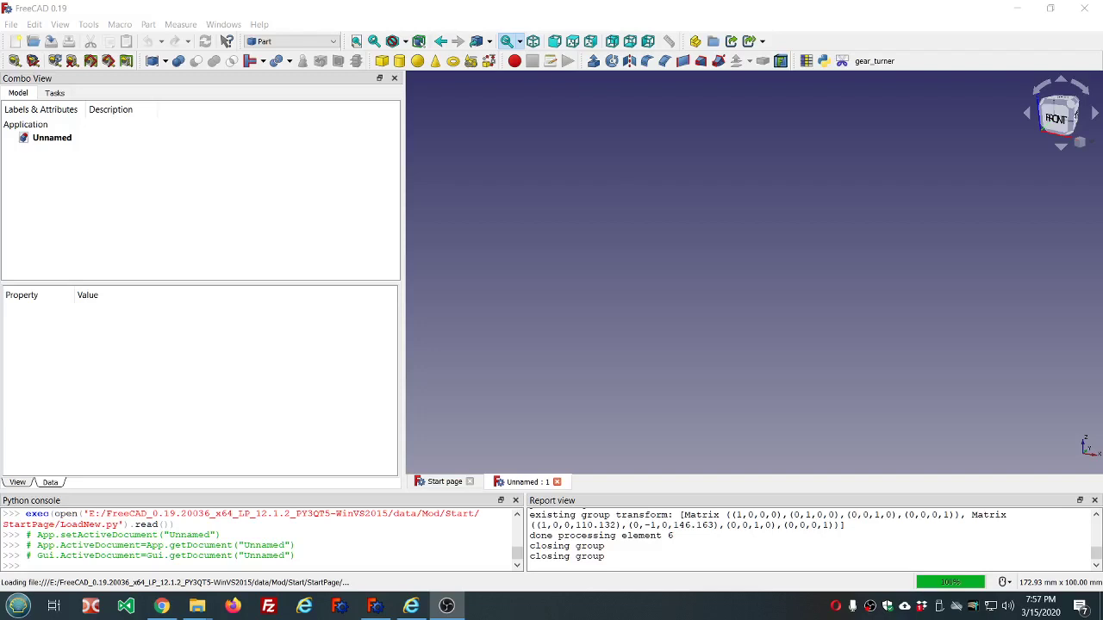
mouse_move(38, 401)
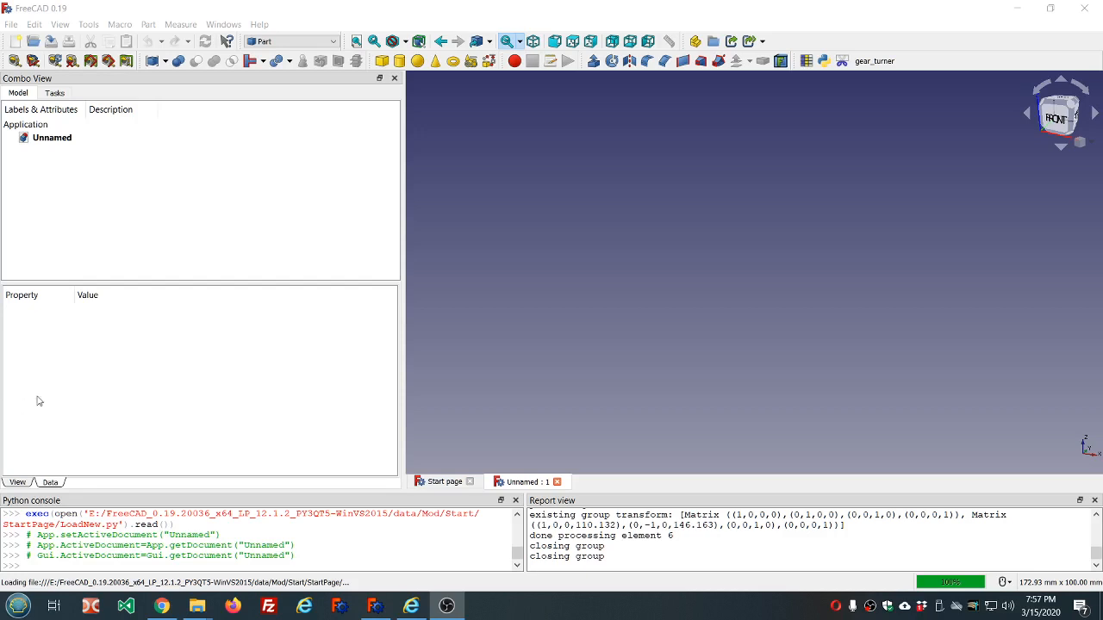
mouse_move(336, 396)
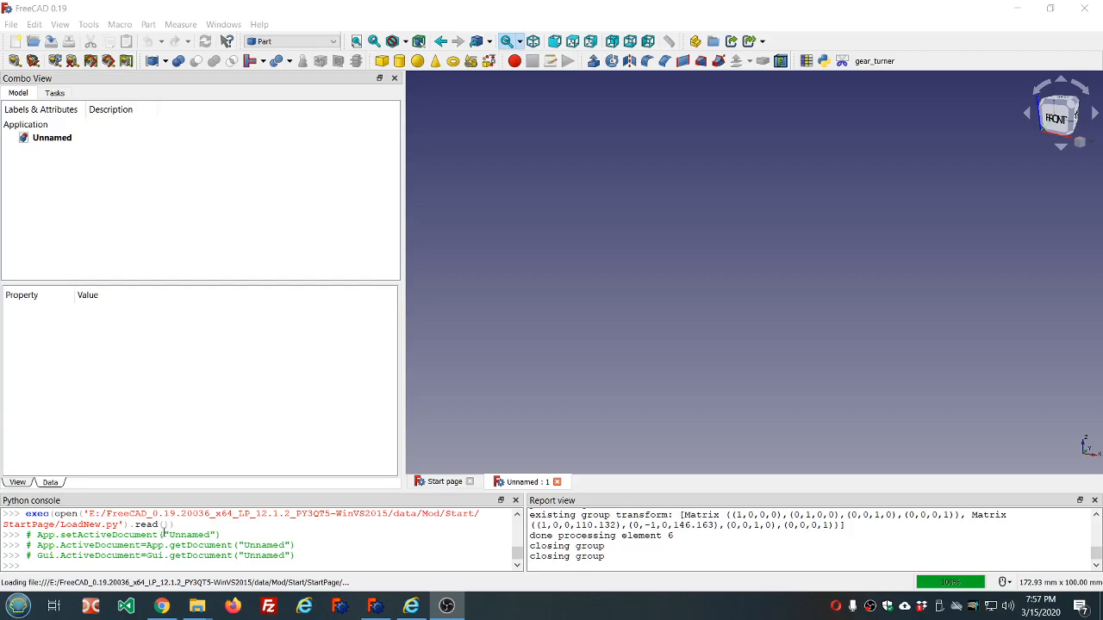
View the forum thread's dragon-cut steel cylinder photo, then open the SvgToCylinder repository
left_click(162, 606)
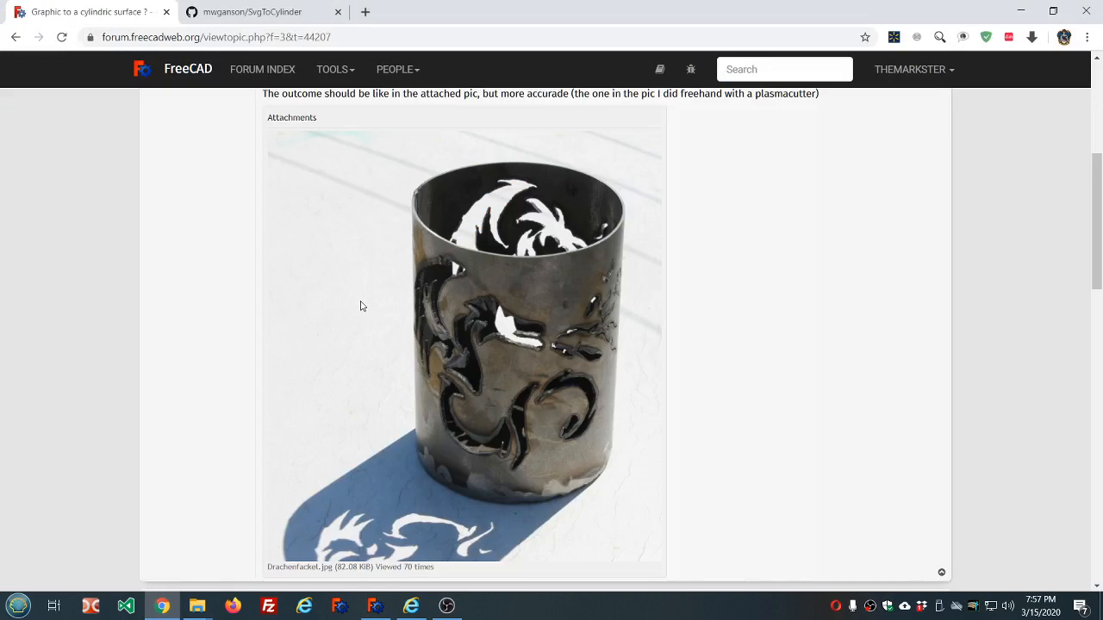
mouse_move(362, 290)
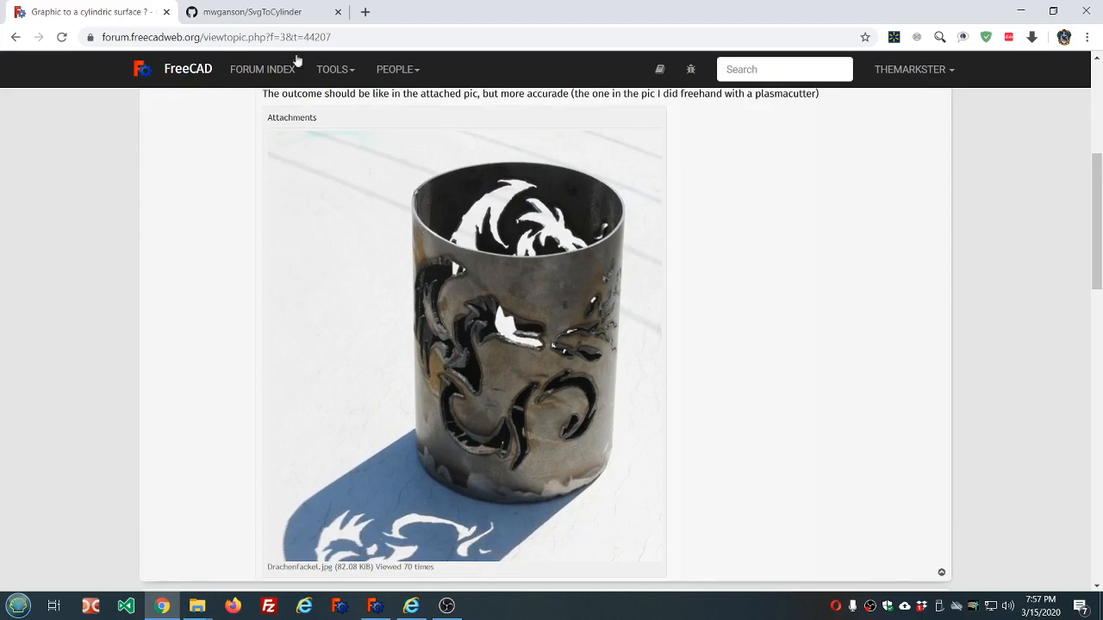
left_click(250, 11)
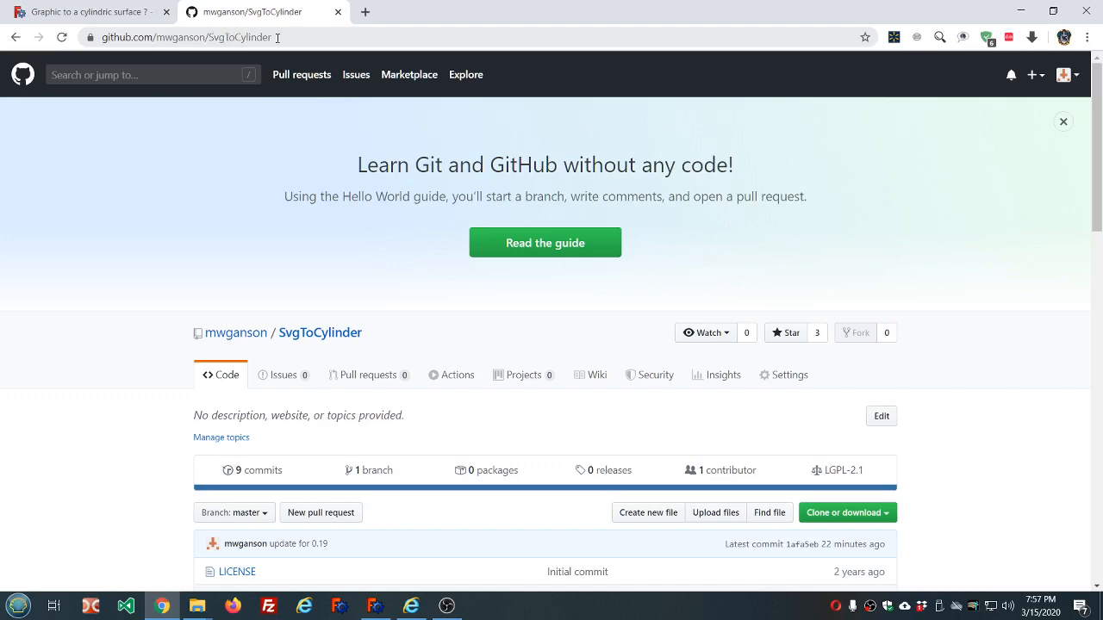
mouse_move(241, 174)
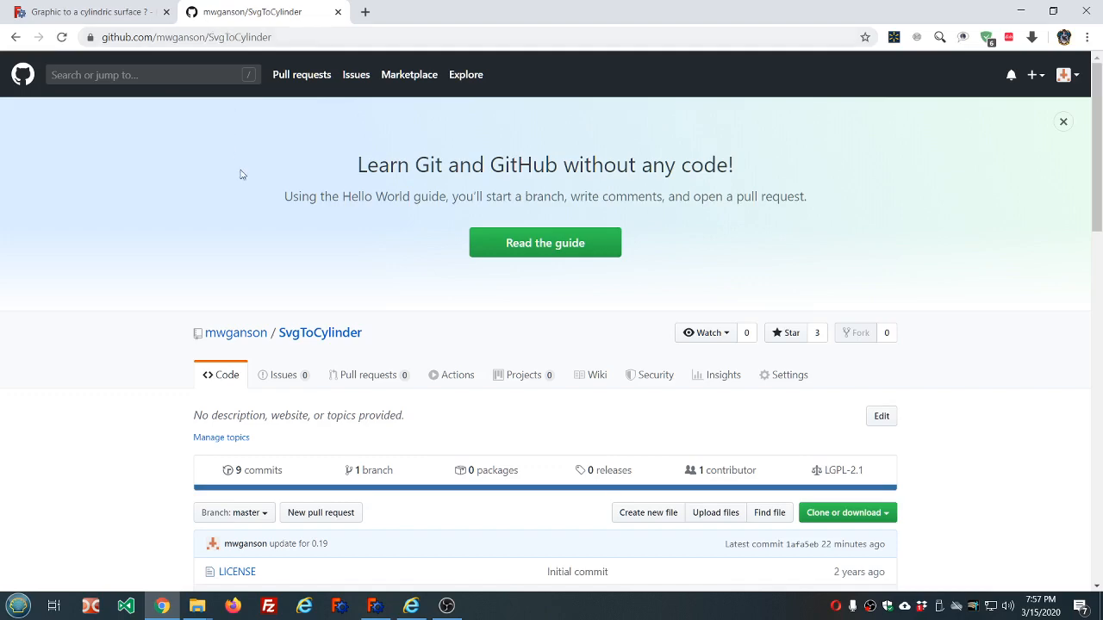
Scroll to the SvgToCylinder.FCMacro.py file list and README, then return to FreeCAD
scroll("down", 3)
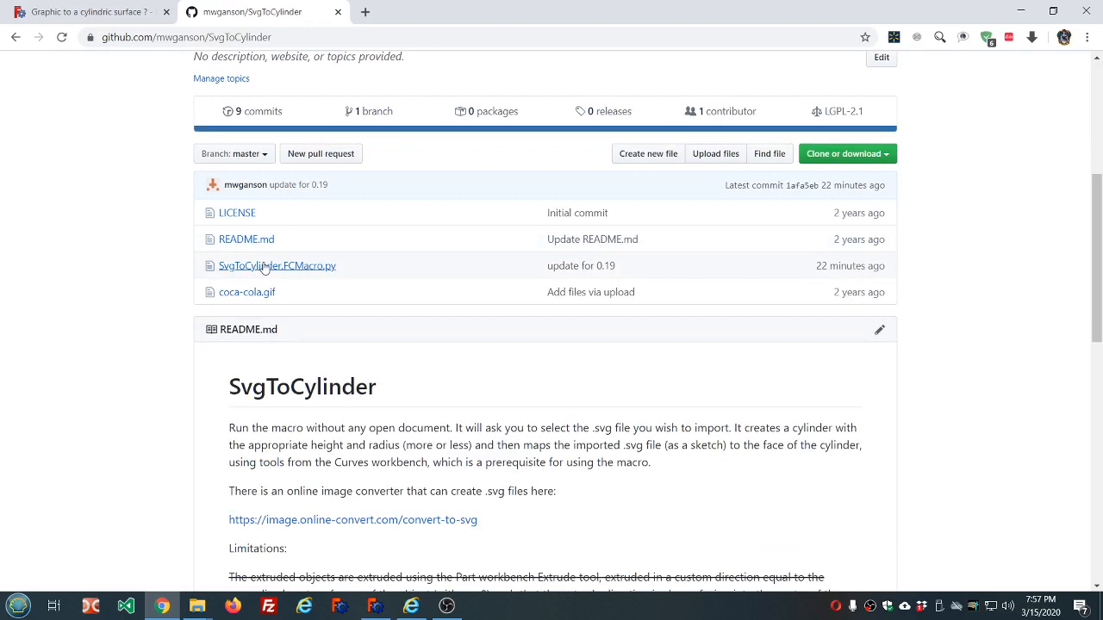
mouse_move(278, 265)
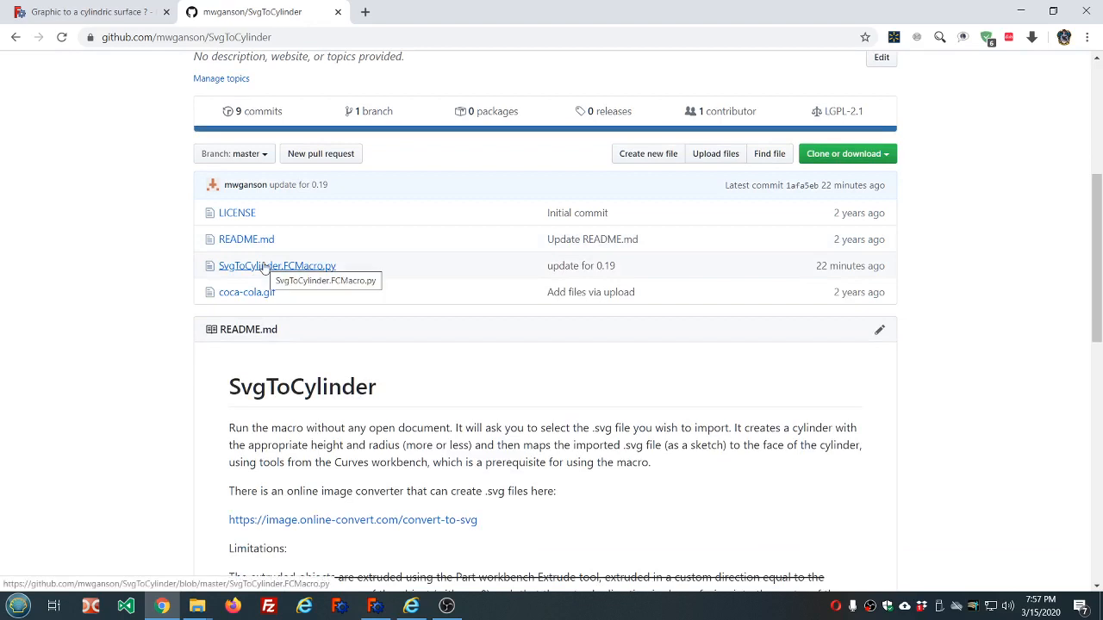
mouse_move(241, 271)
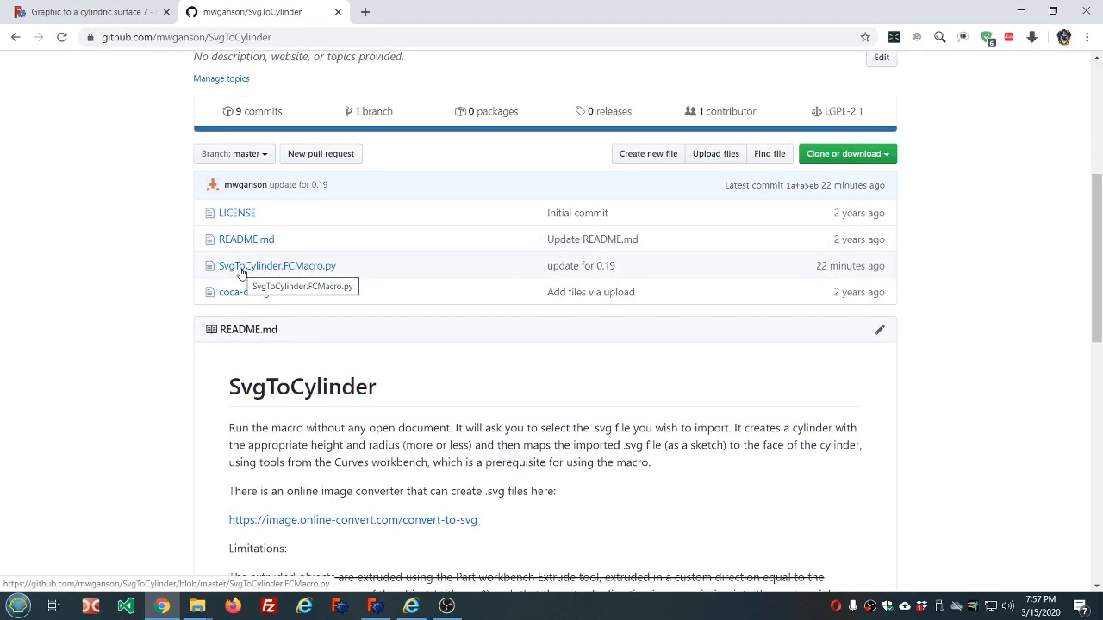
left_click(375, 606)
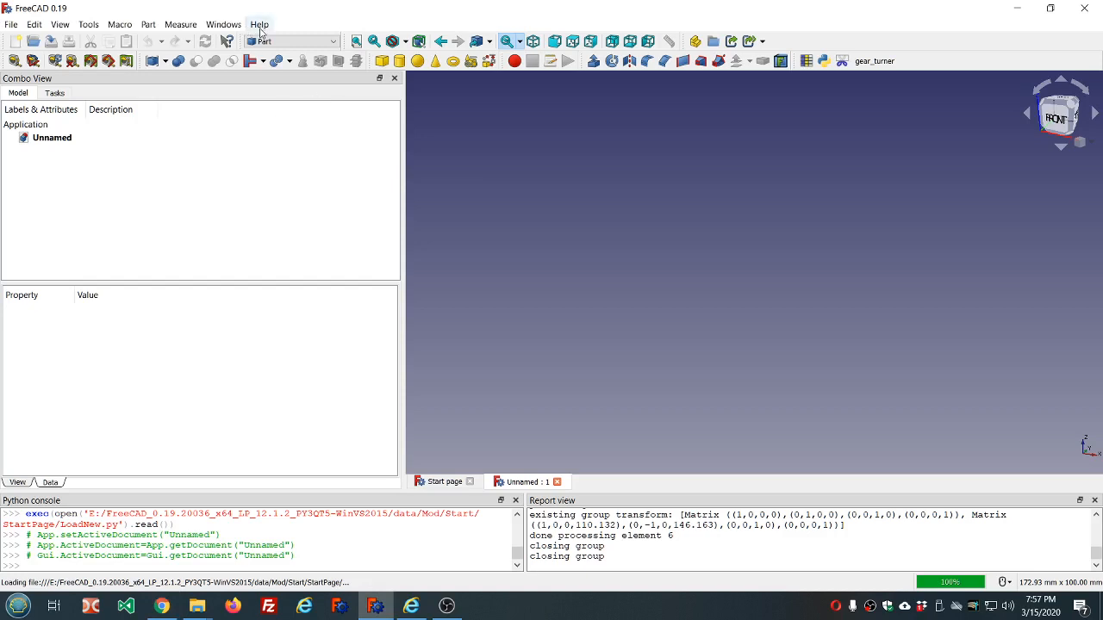
Review FreeCAD version 0.19 (revision 20036) in About, then clear the Report view
left_click(259, 24)
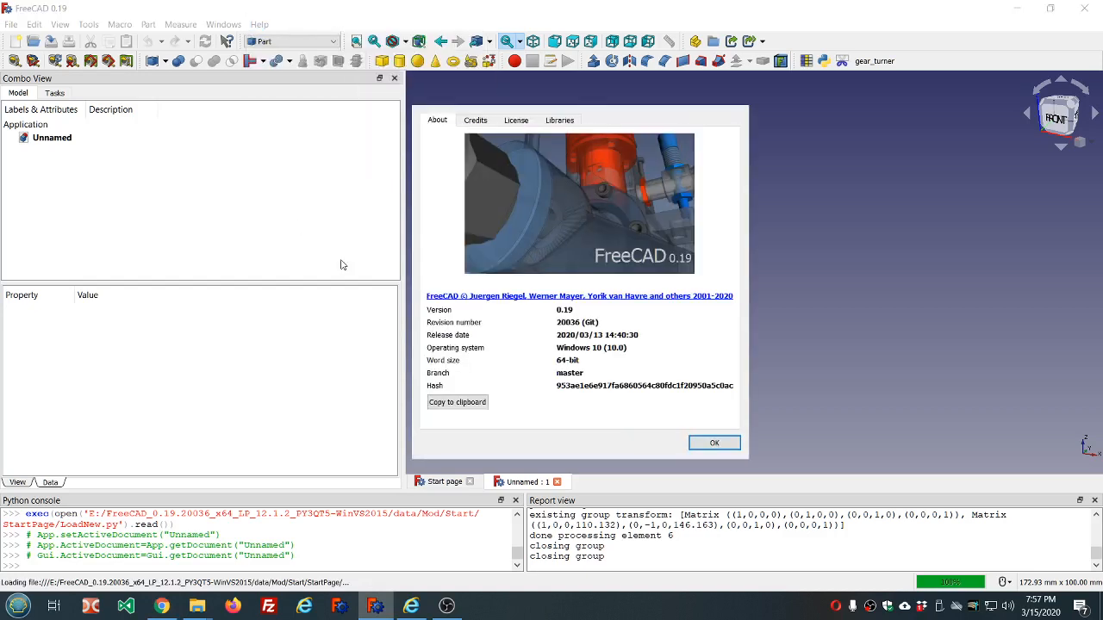
mouse_move(511, 317)
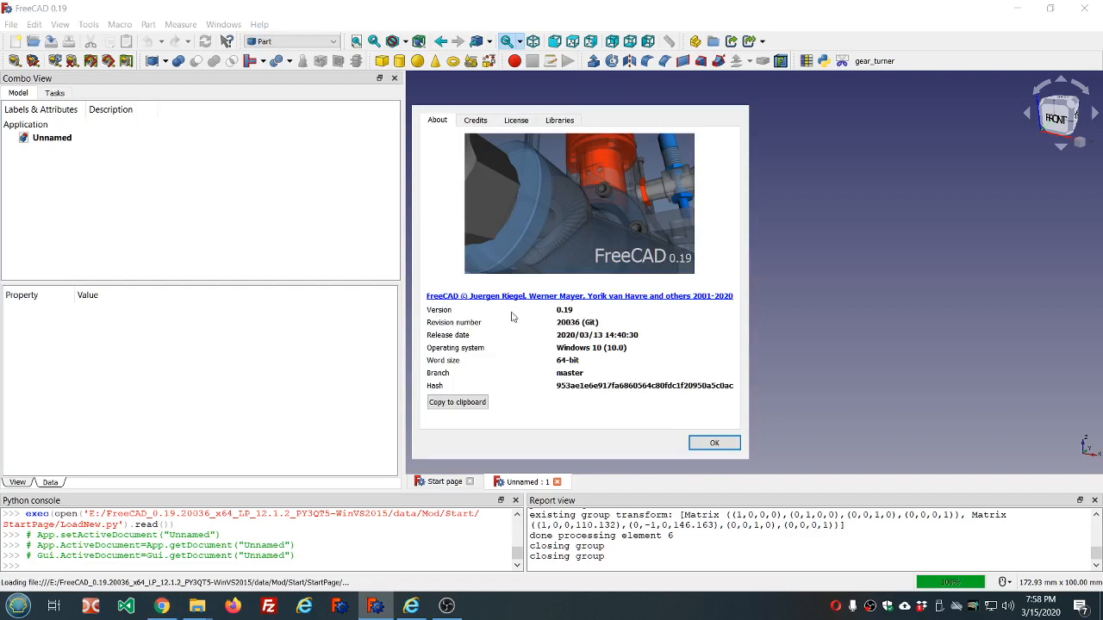
mouse_move(544, 331)
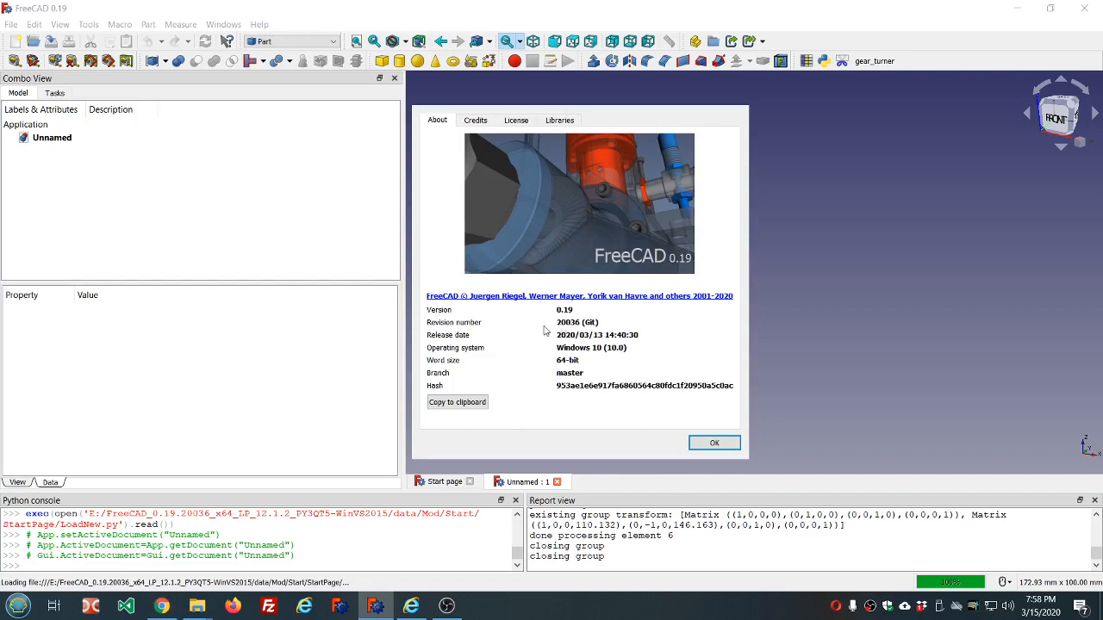
mouse_move(586, 355)
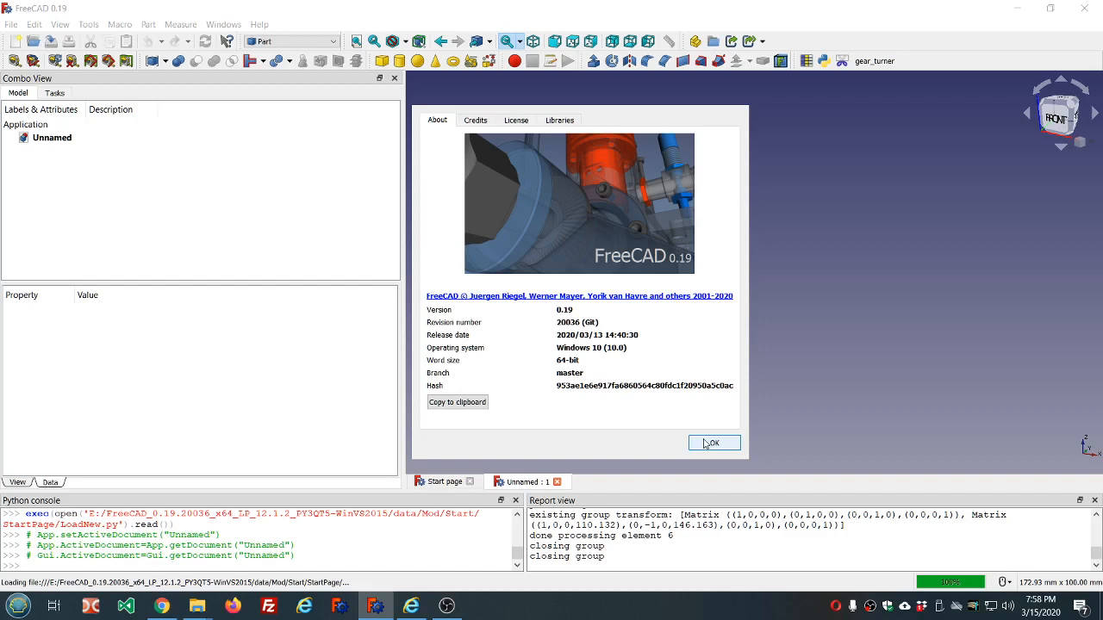
mouse_move(708, 445)
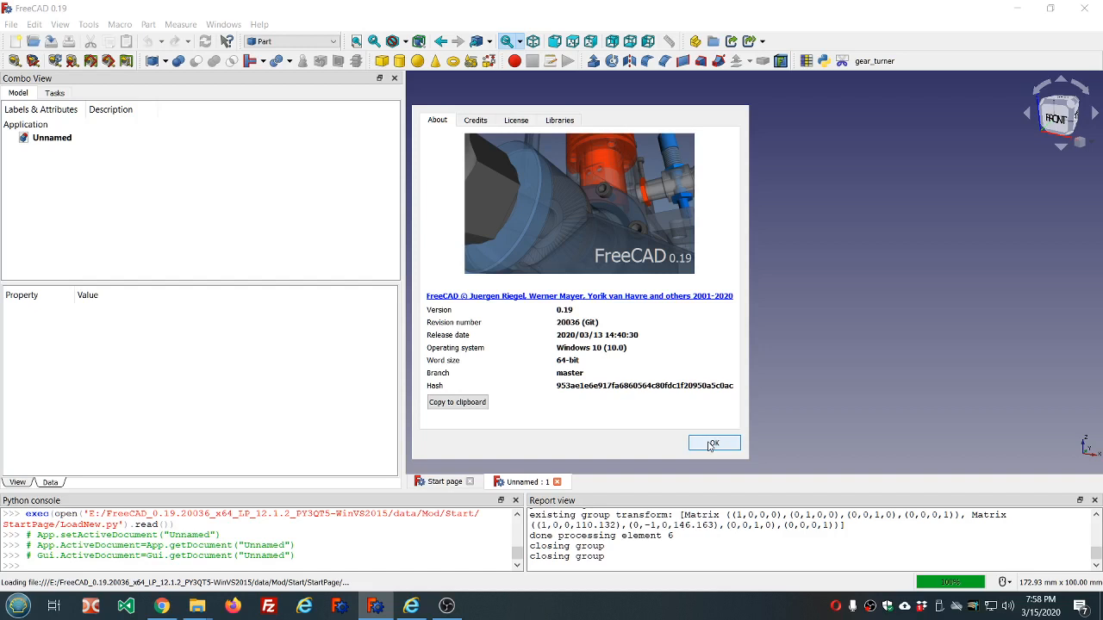
left_click(713, 442)
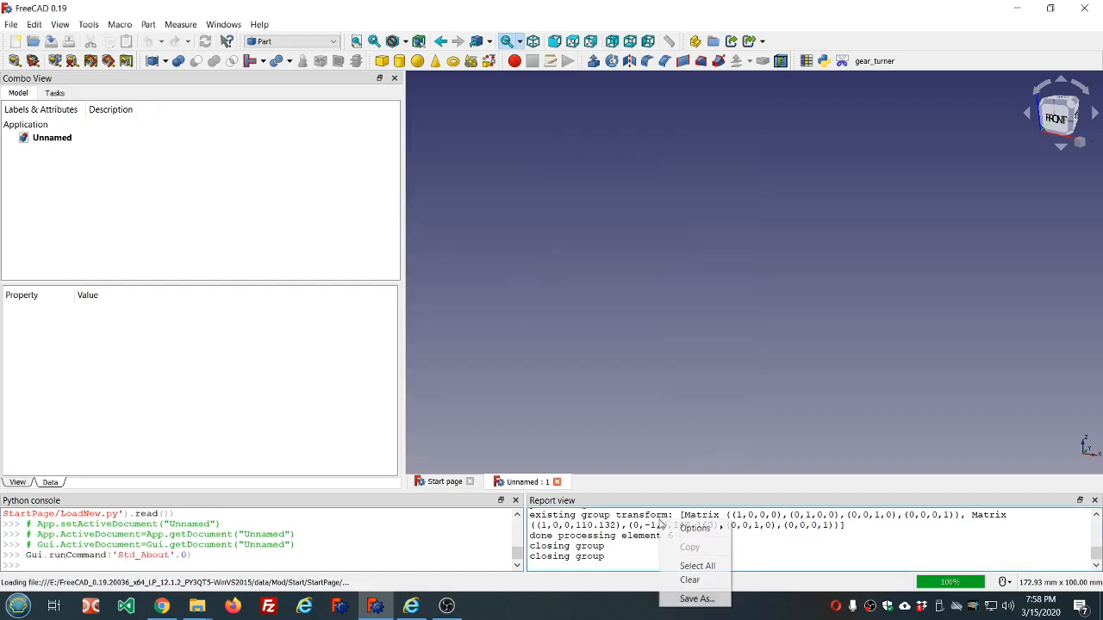
left_click(689, 580)
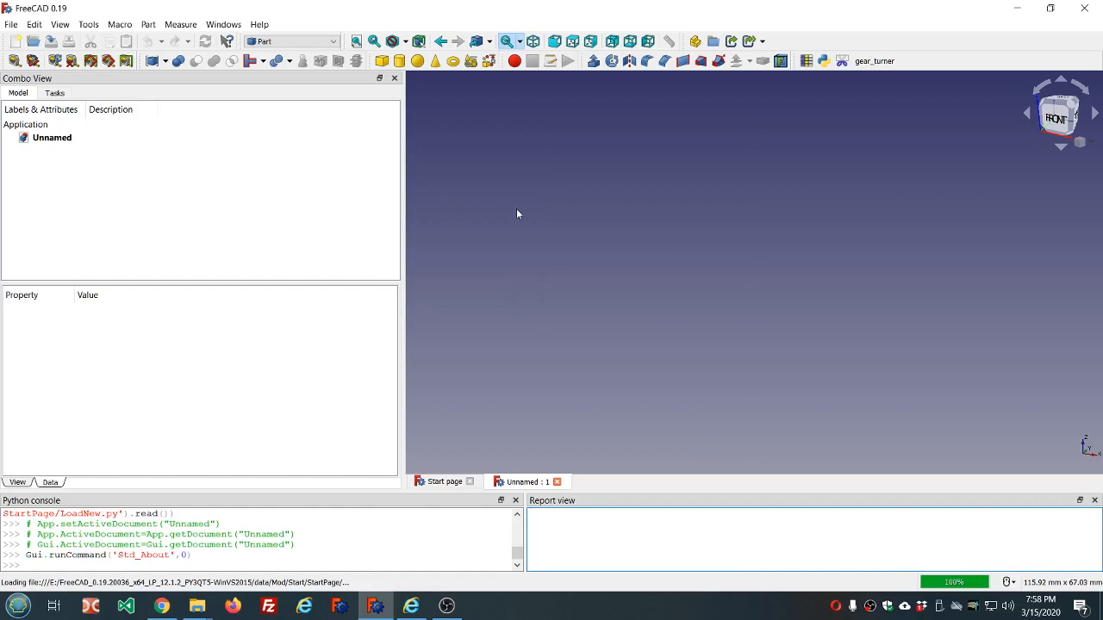
mouse_move(500, 234)
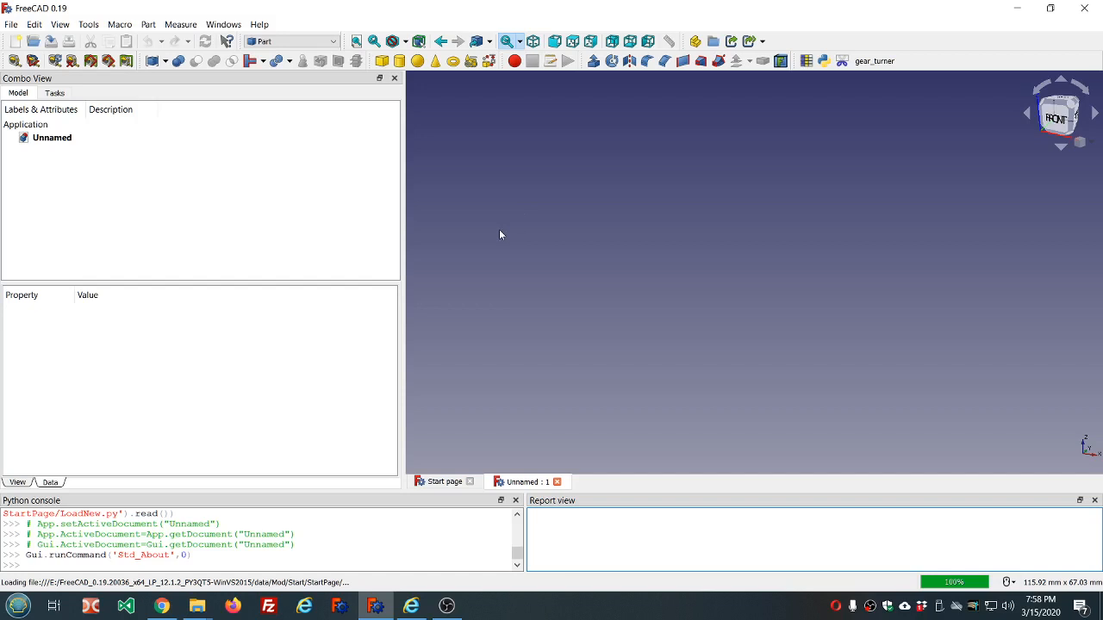
mouse_move(120, 24)
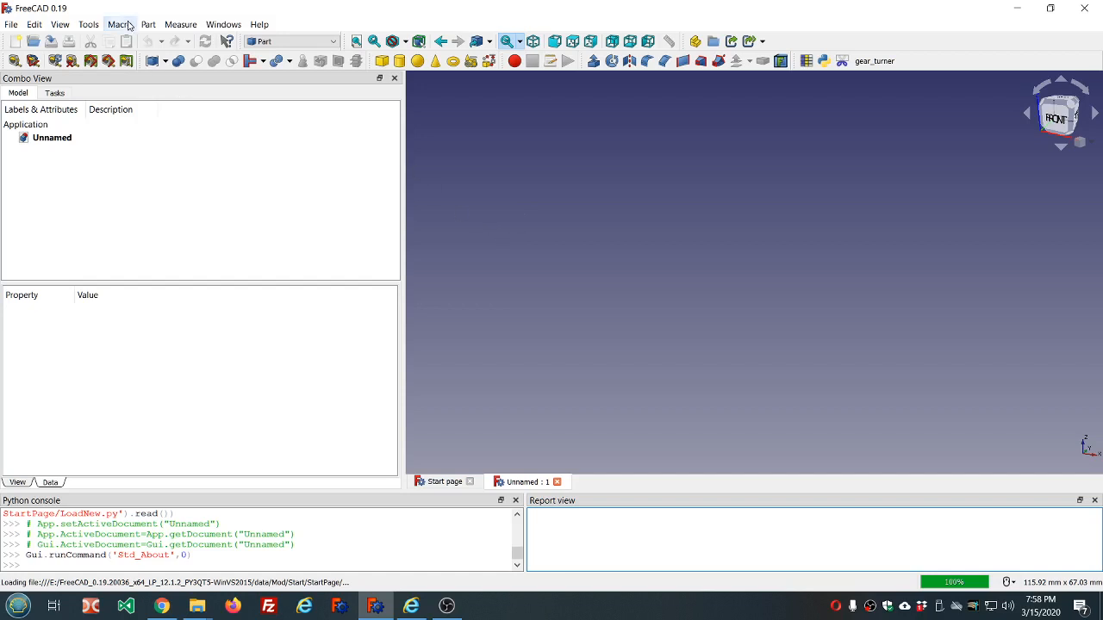
Create a new user macro named svg_to_cylinder.FCMacro from the Macros dialog
left_click(119, 23)
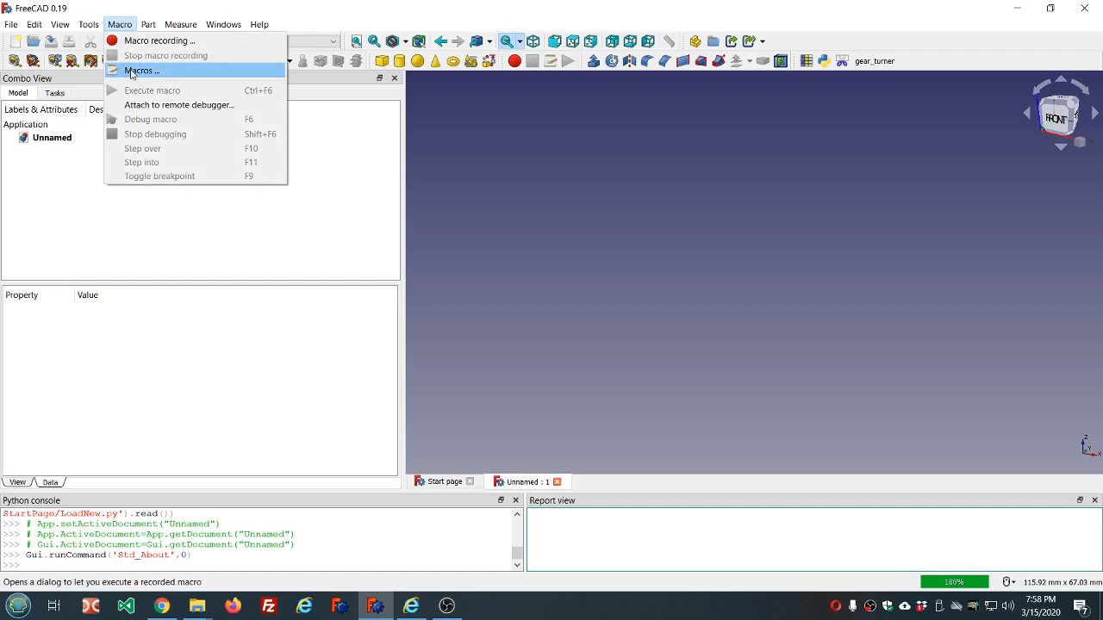
left_click(141, 70)
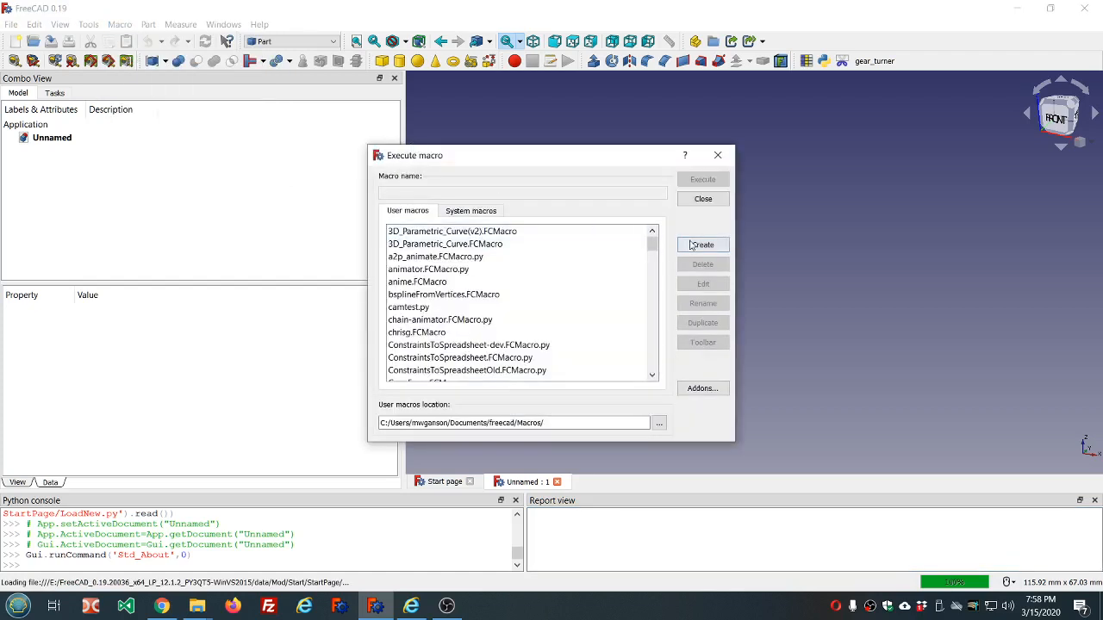
left_click(702, 244)
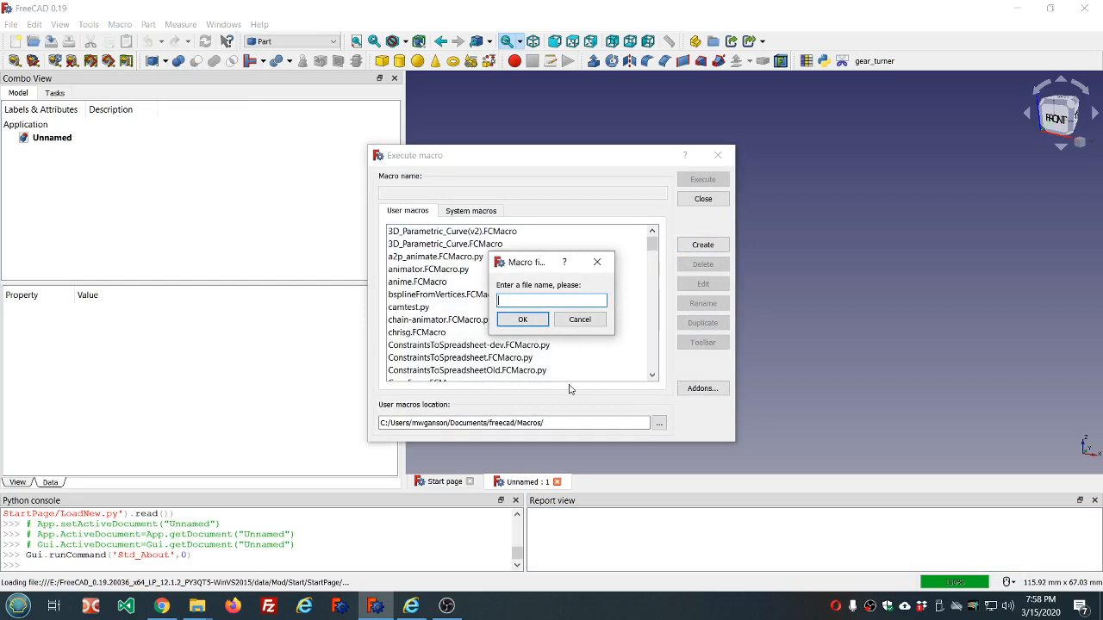
type("a")
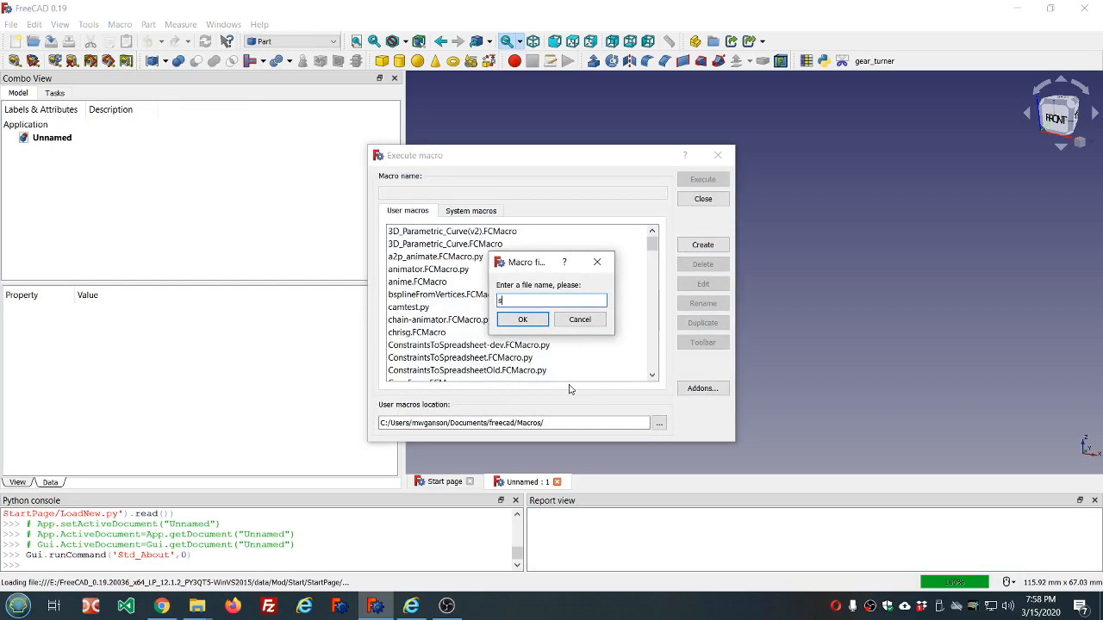
type("vg_to_cylin")
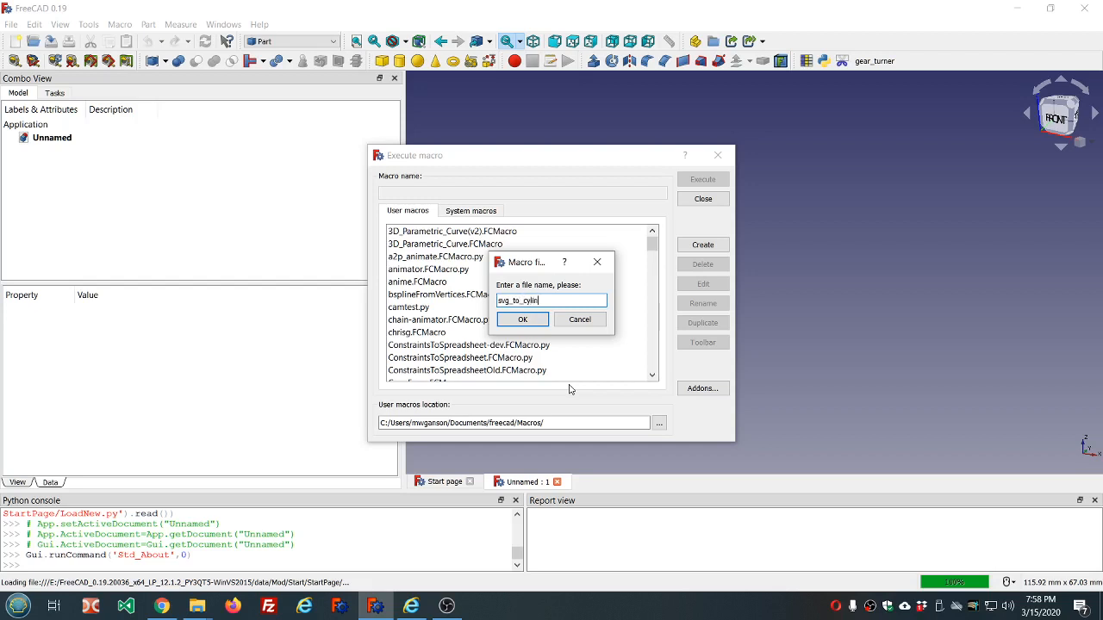
type("der")
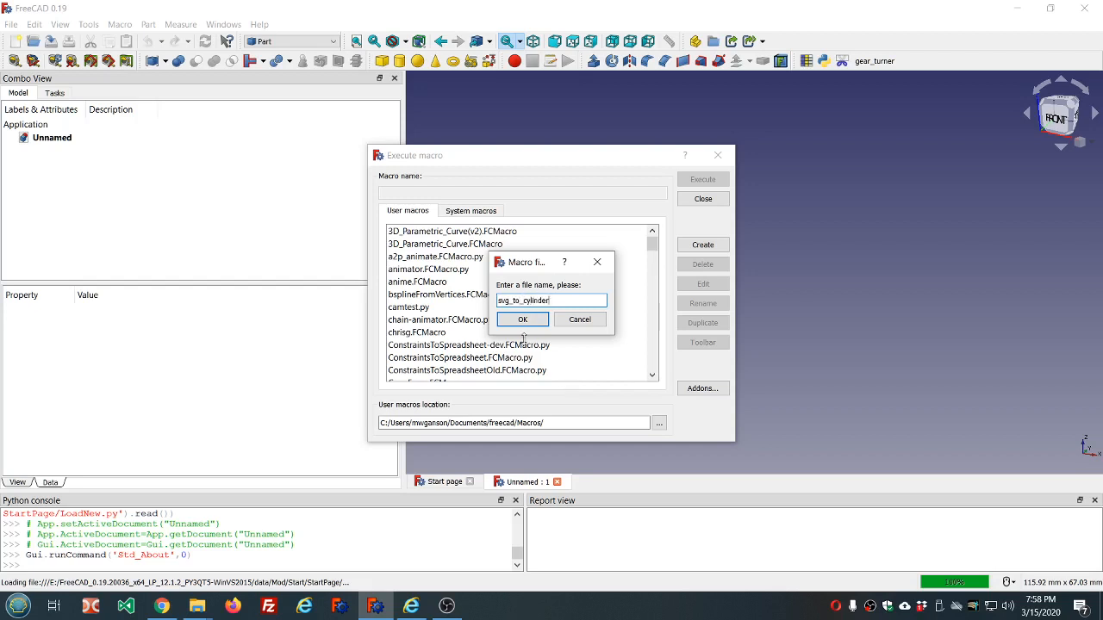
left_click(521, 320)
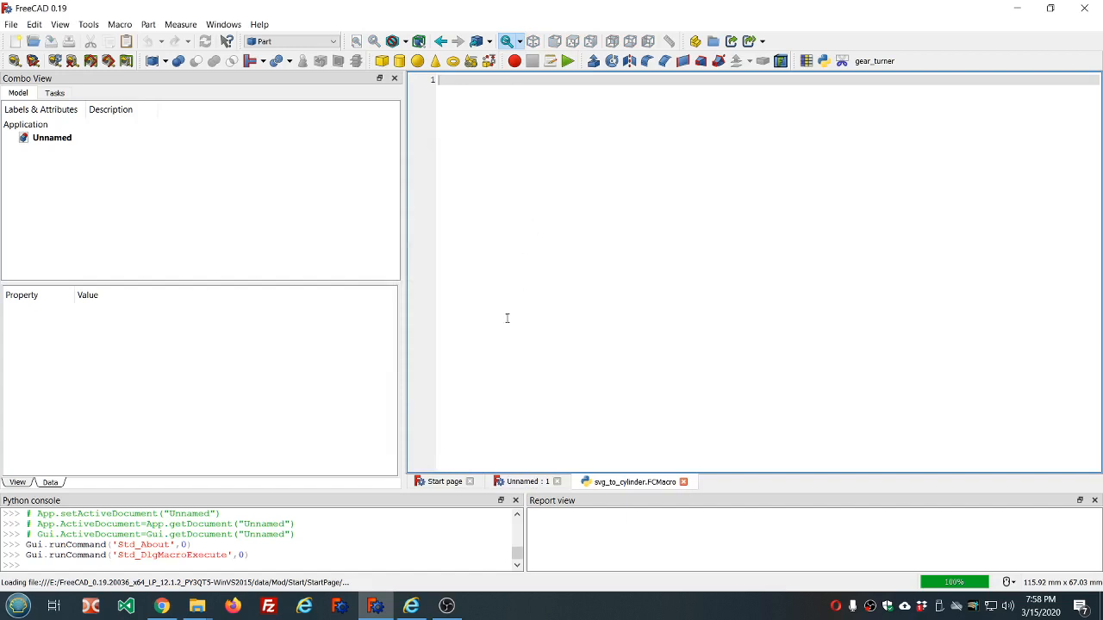
mouse_move(487, 250)
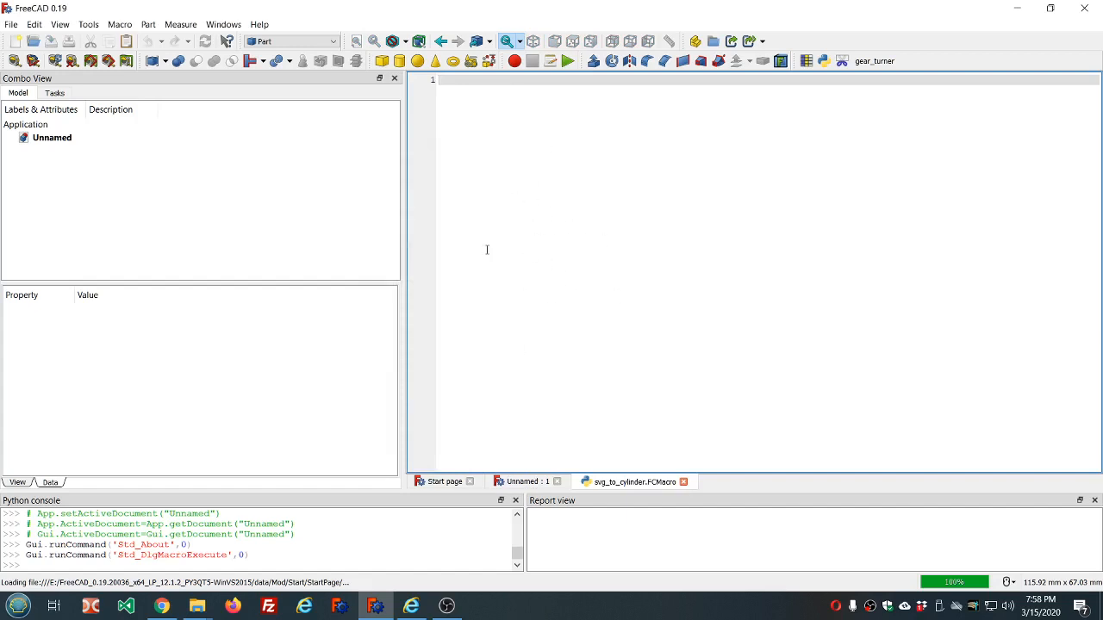
mouse_move(619, 233)
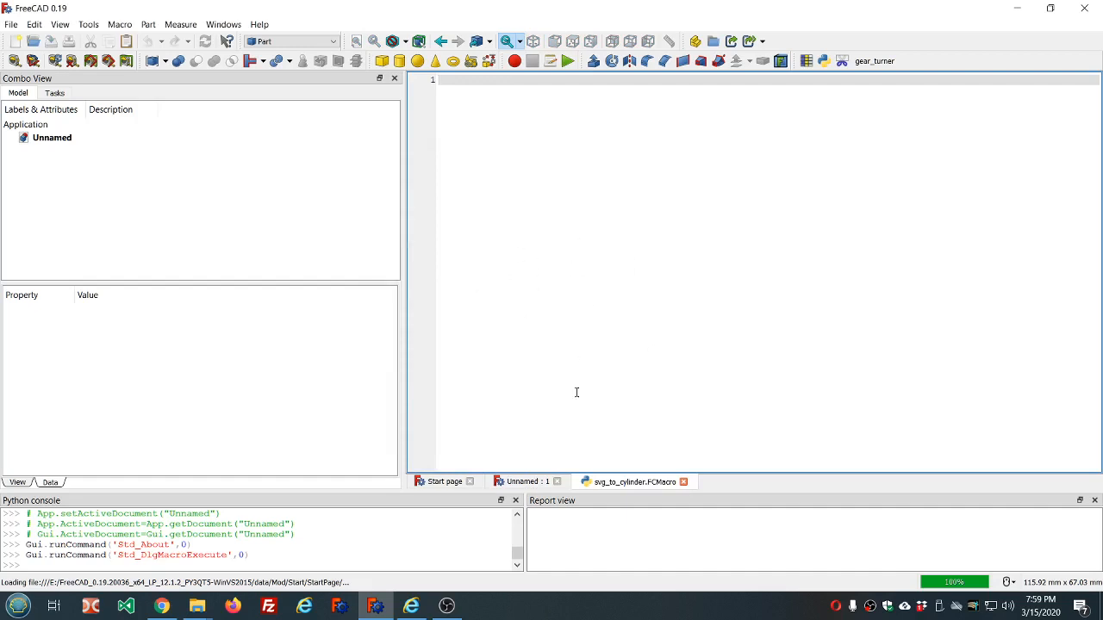
mouse_move(194, 565)
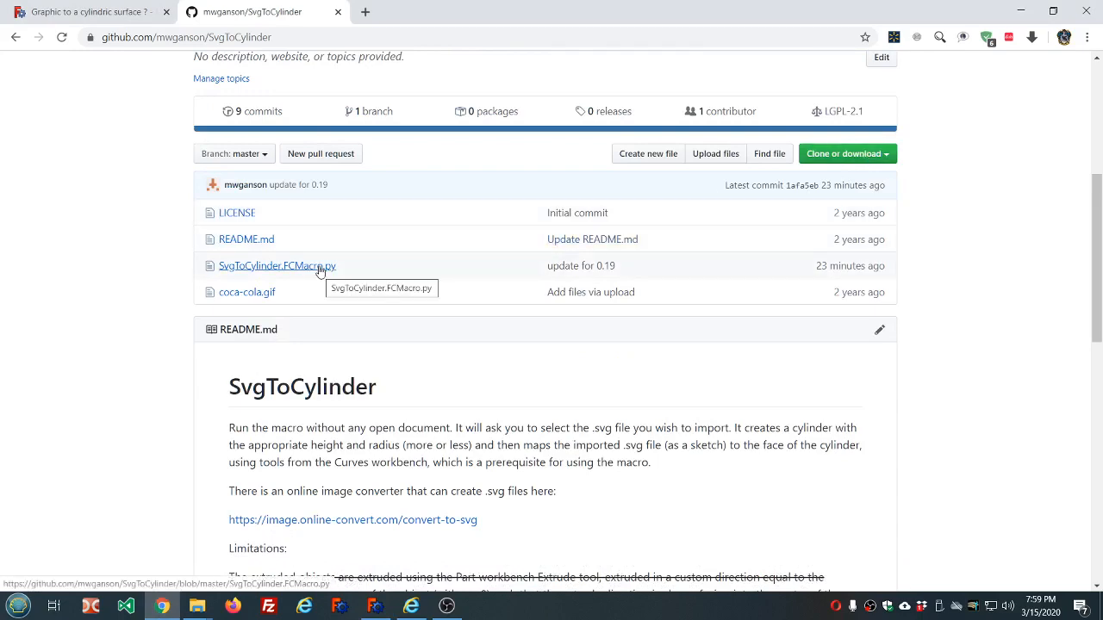
Open SvgToCylinder.FCMacro.py on GitHub, select its entire source code, and return to FreeCAD
left_click(278, 265)
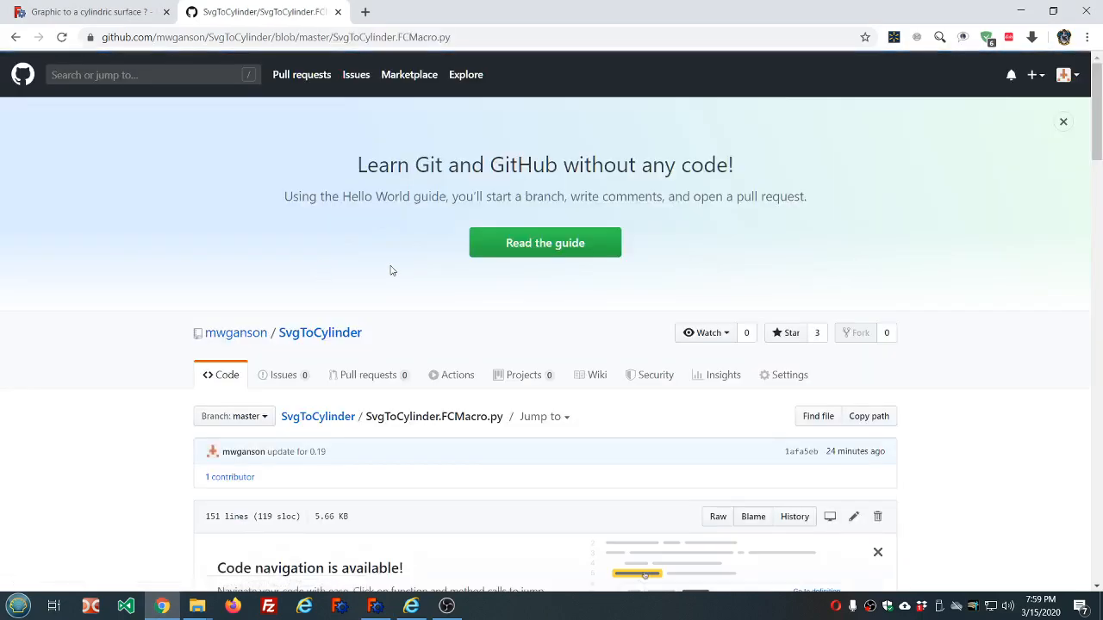
scroll("down", 3)
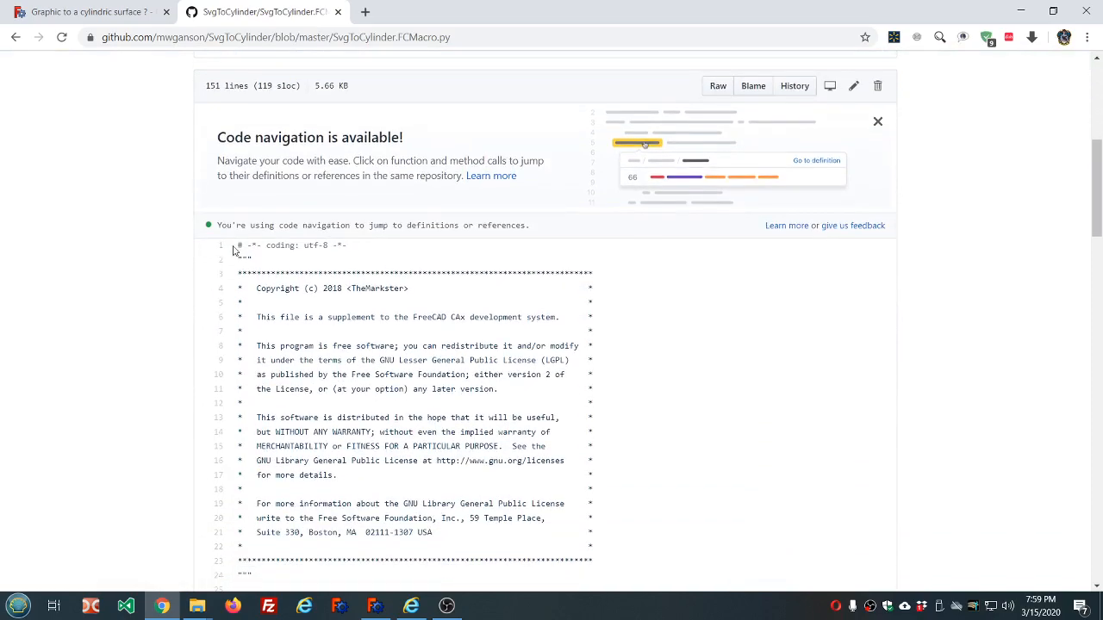
left_click_drag(239, 245, 418, 330)
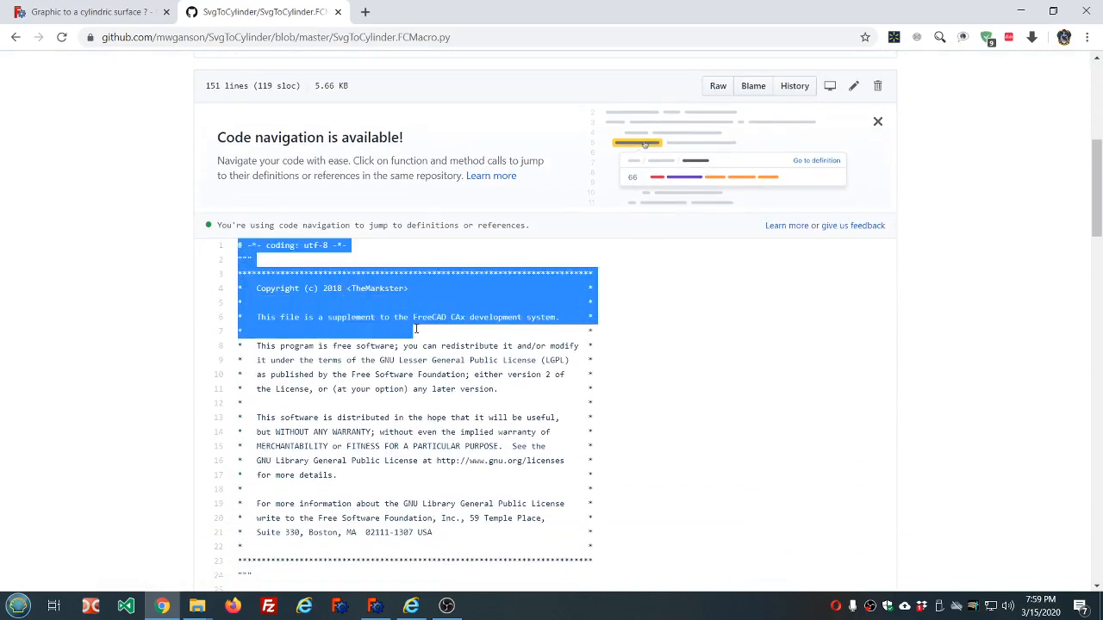
scroll("down", 3)
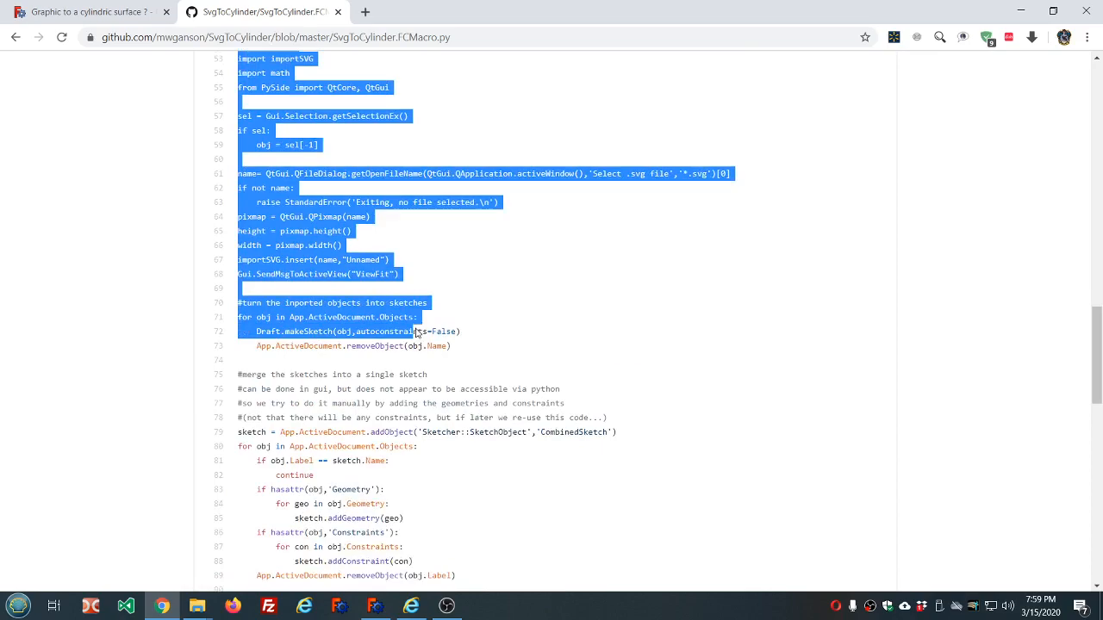
scroll("down", 3)
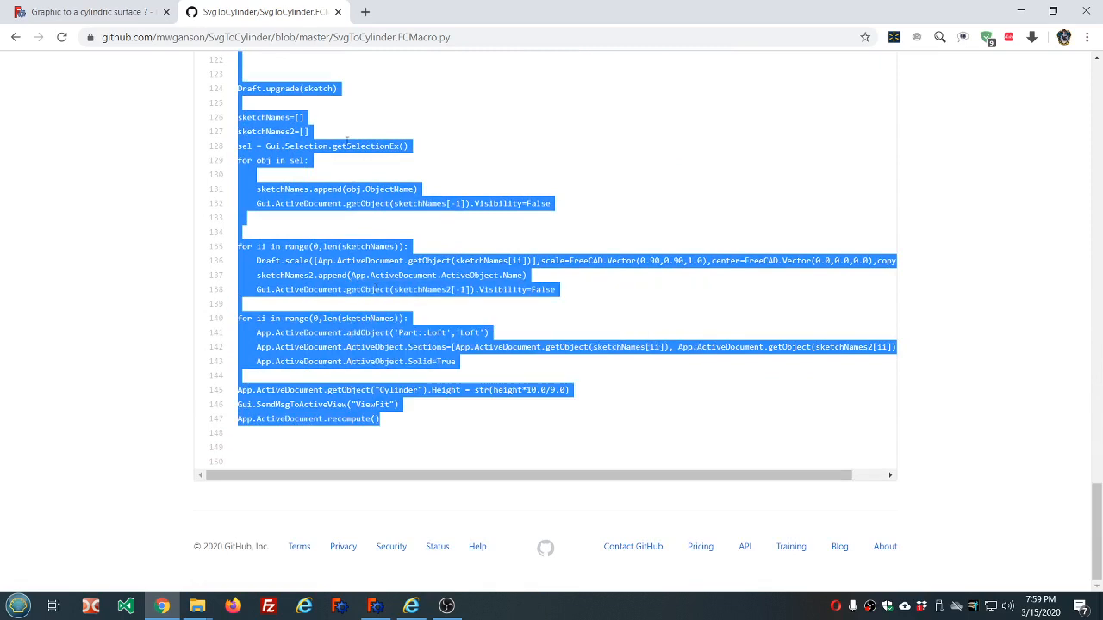
mouse_move(410, 567)
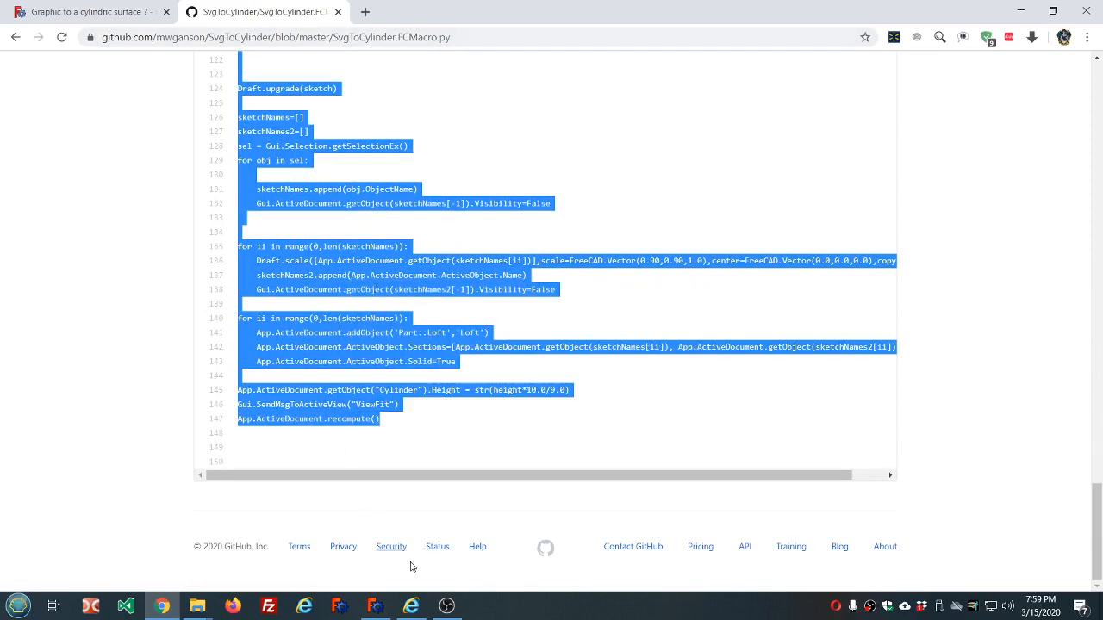
left_click(375, 605)
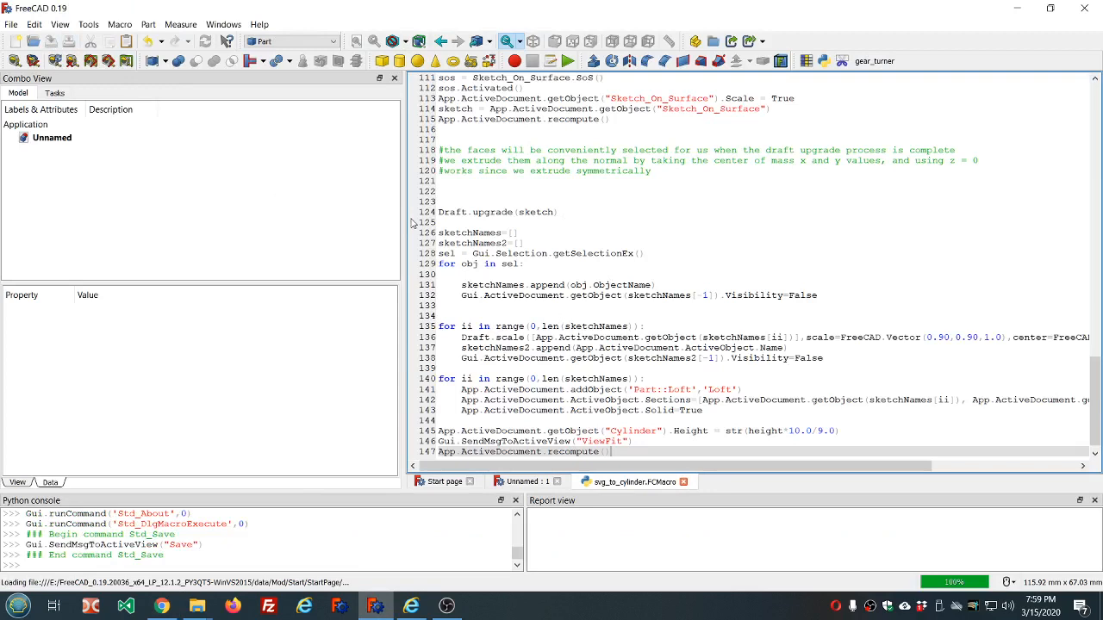
mouse_move(485, 267)
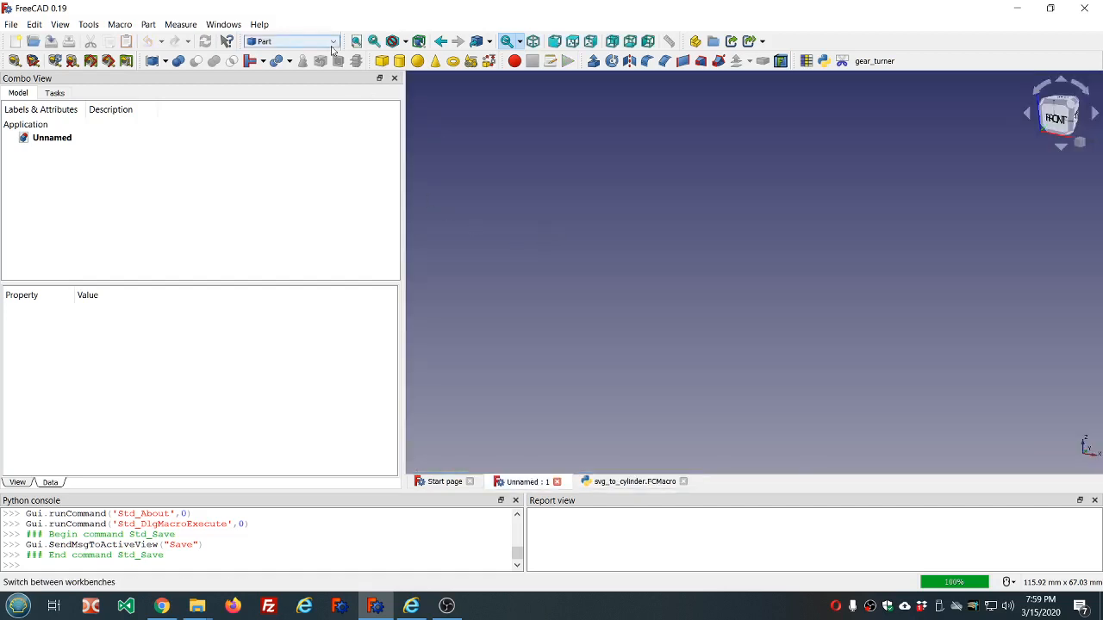
mouse_move(336, 45)
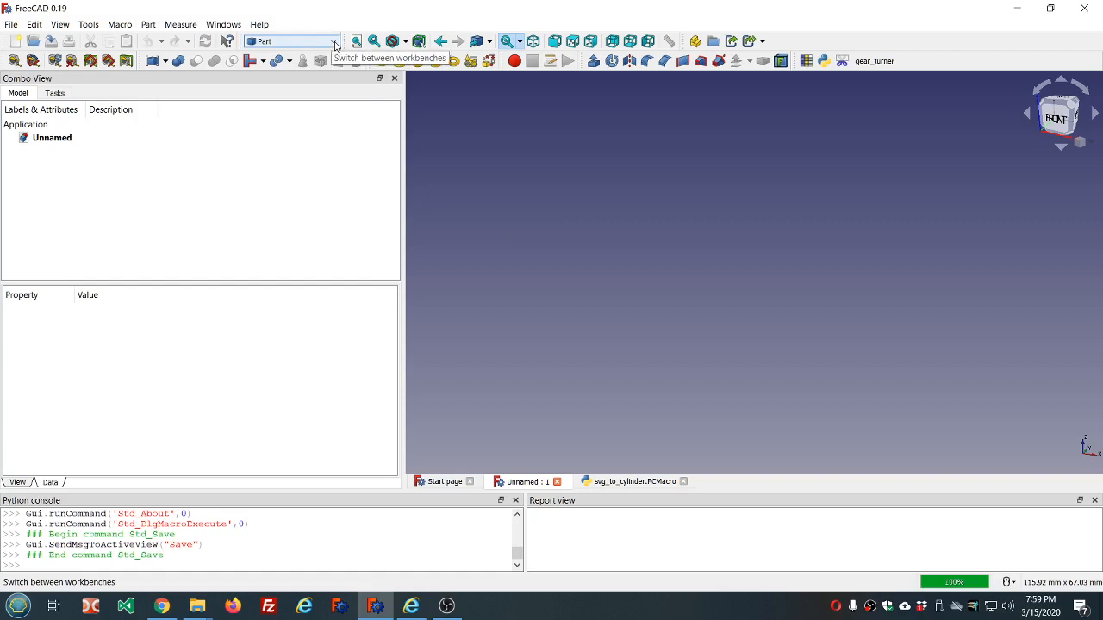
Switch to the Sketcher workbench and create a new sketch on the XY plane
left_click(334, 42)
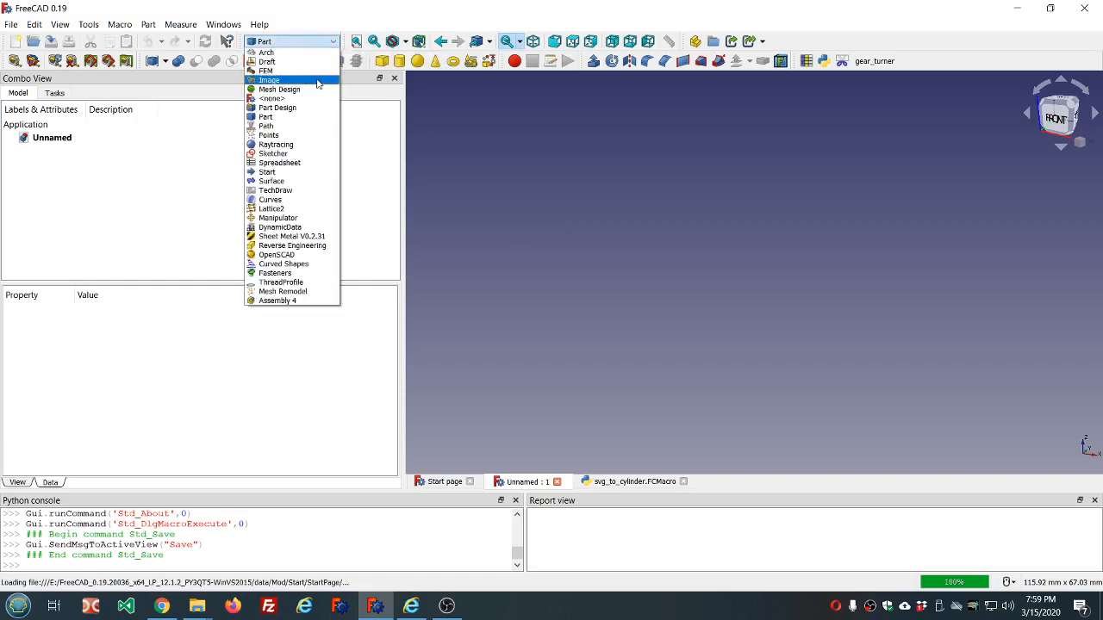
left_click(265, 116)
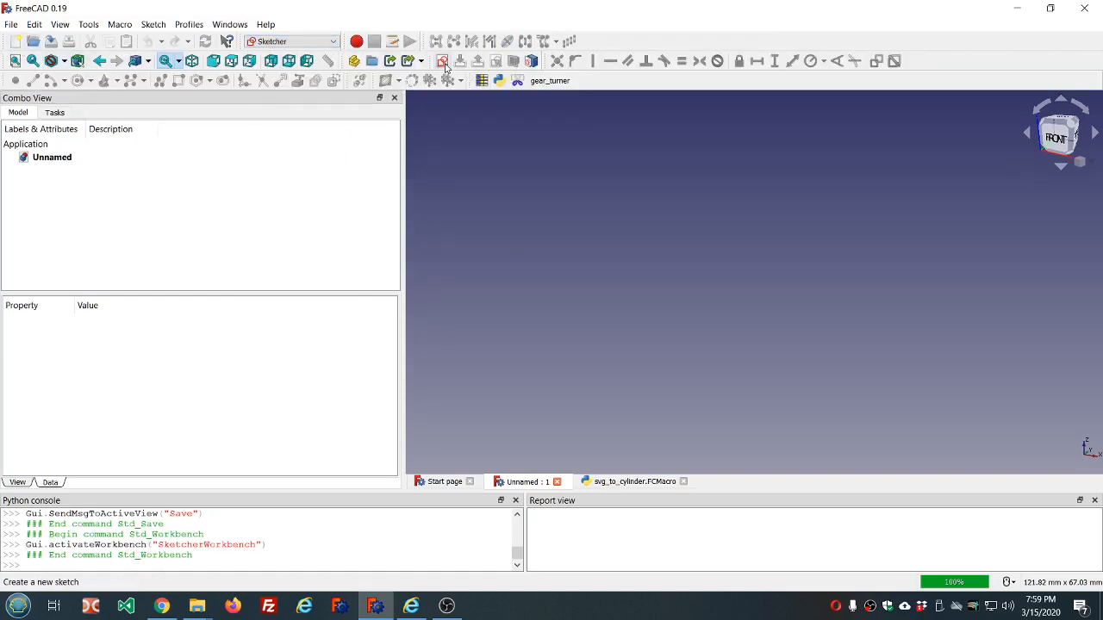
left_click(443, 60)
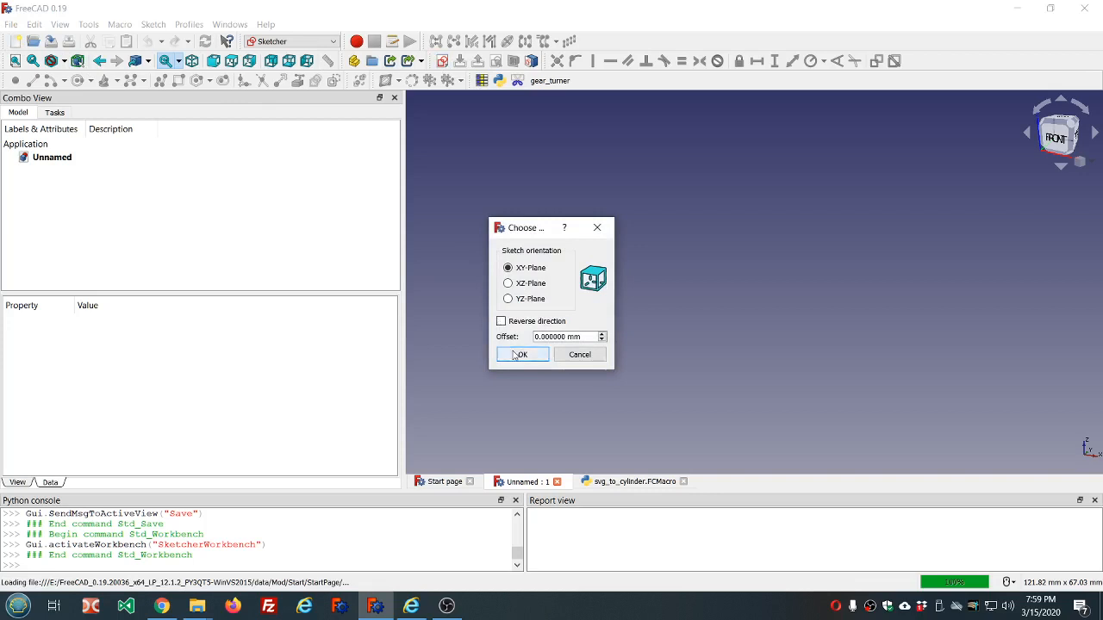
left_click(521, 354)
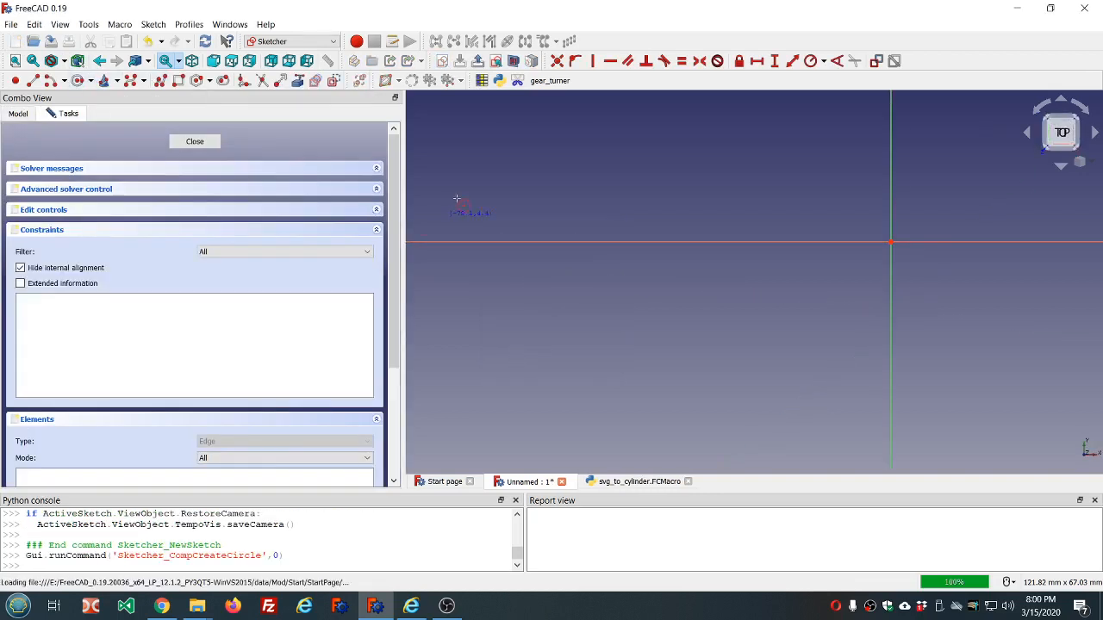
Draw a circle and a B-spline teardrop, drag two control points, and close the sketch
left_click(559, 213)
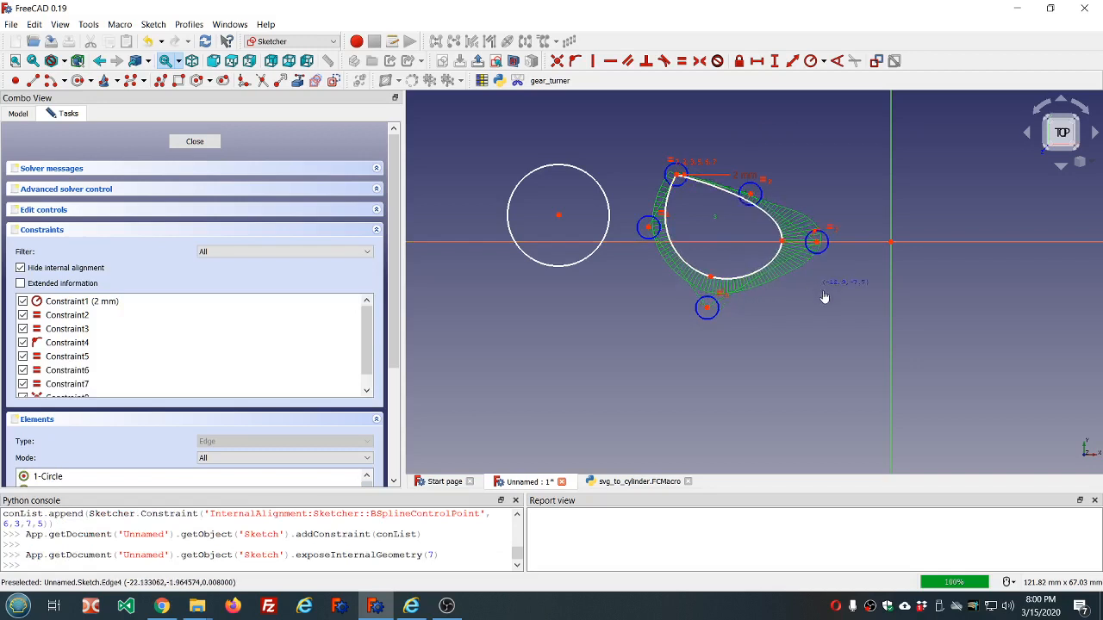
left_click_drag(817, 243, 848, 242)
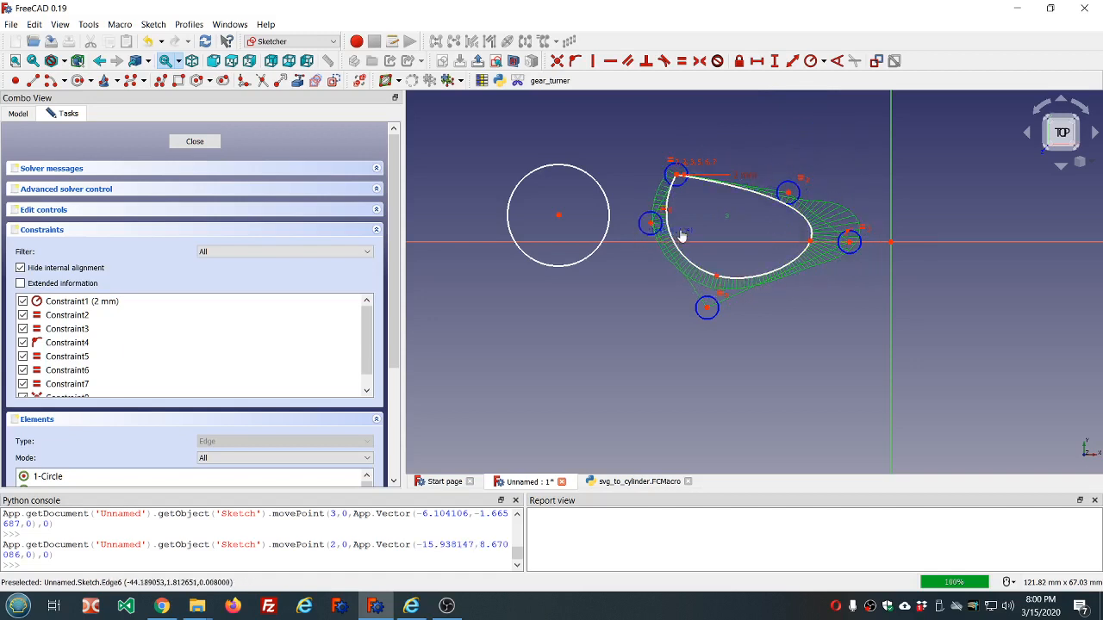
left_click_drag(681, 233, 744, 220)
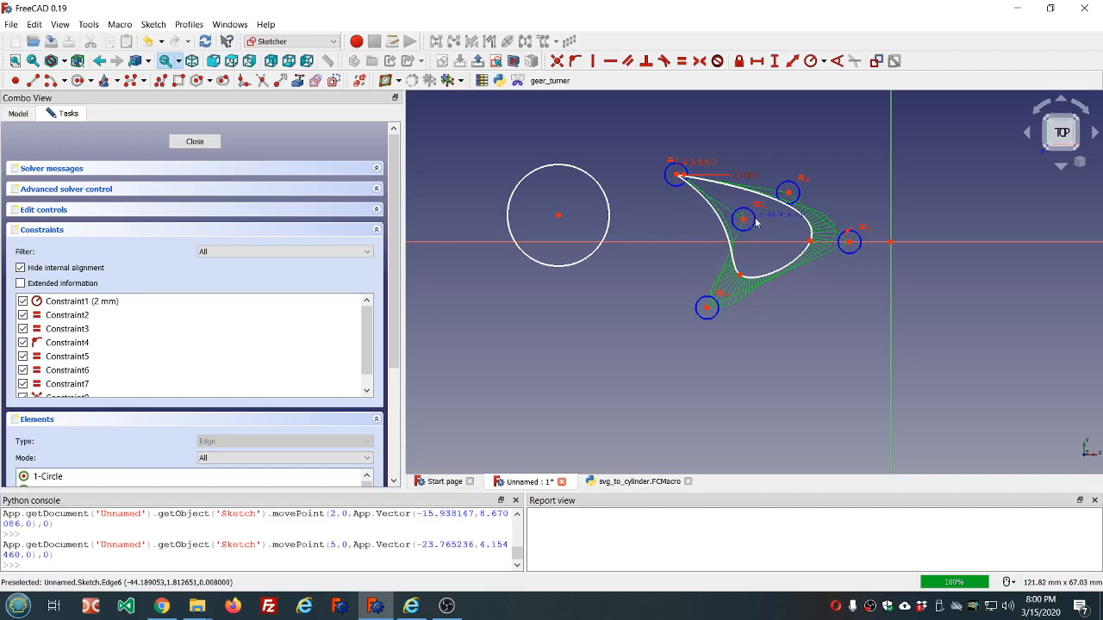
left_click(194, 142)
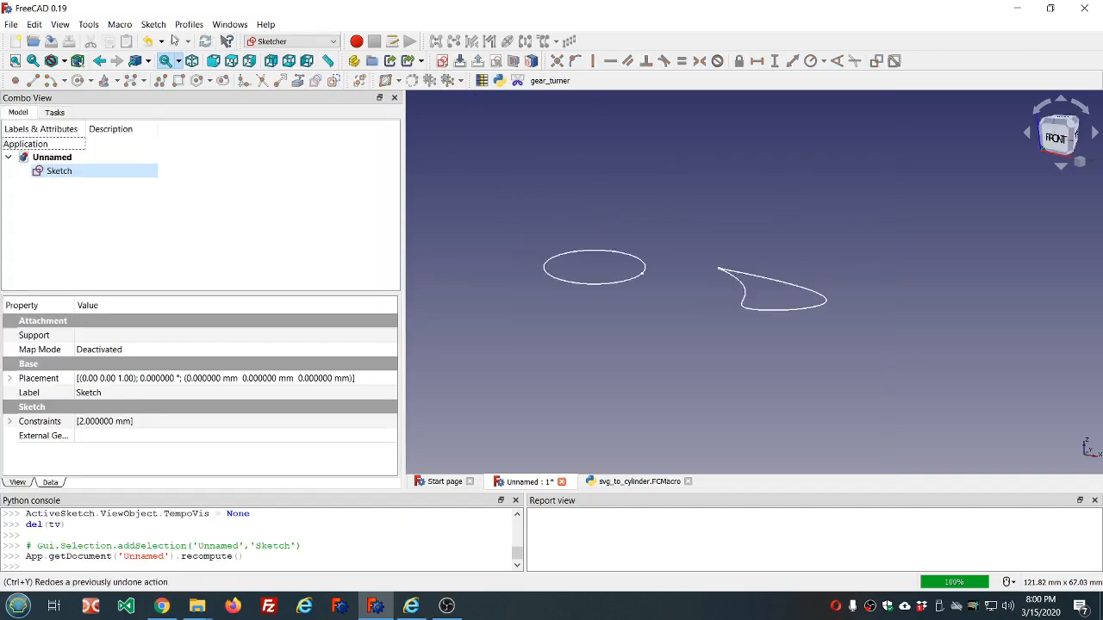
mouse_move(330, 42)
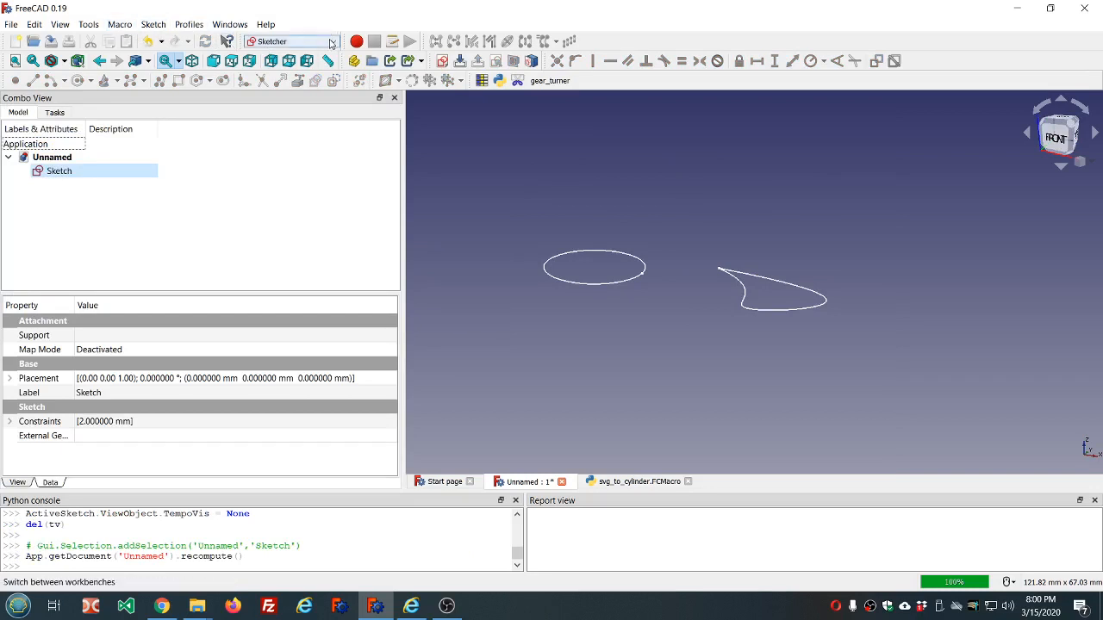
In the Part workbench, extrude the Sketch 10 mm as a solid and select Extrude
left_click(291, 40)
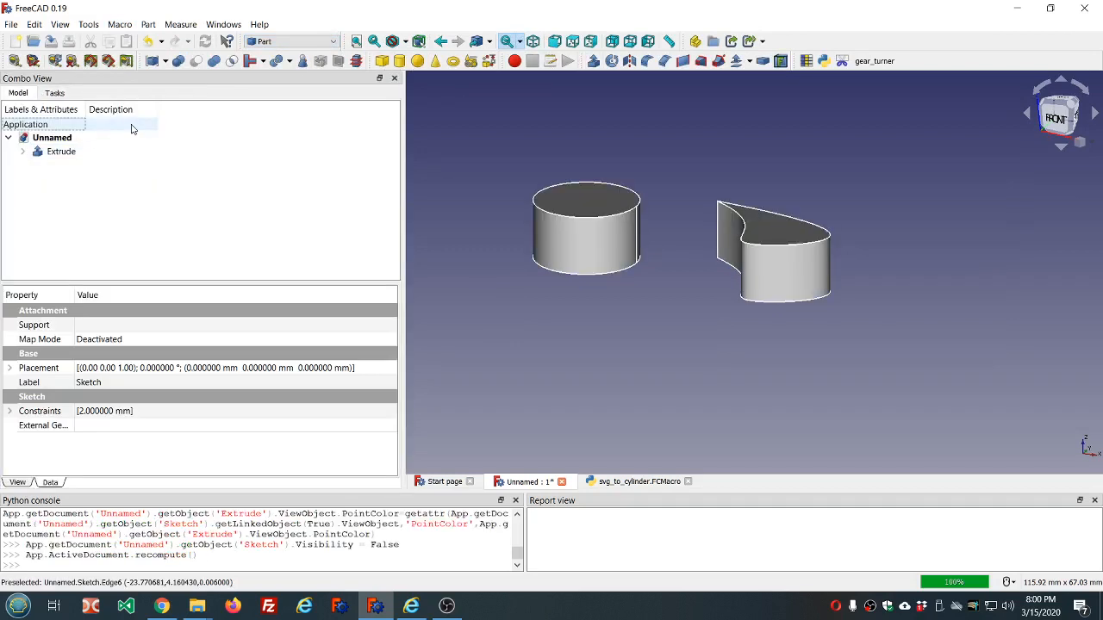
left_click(1061, 109)
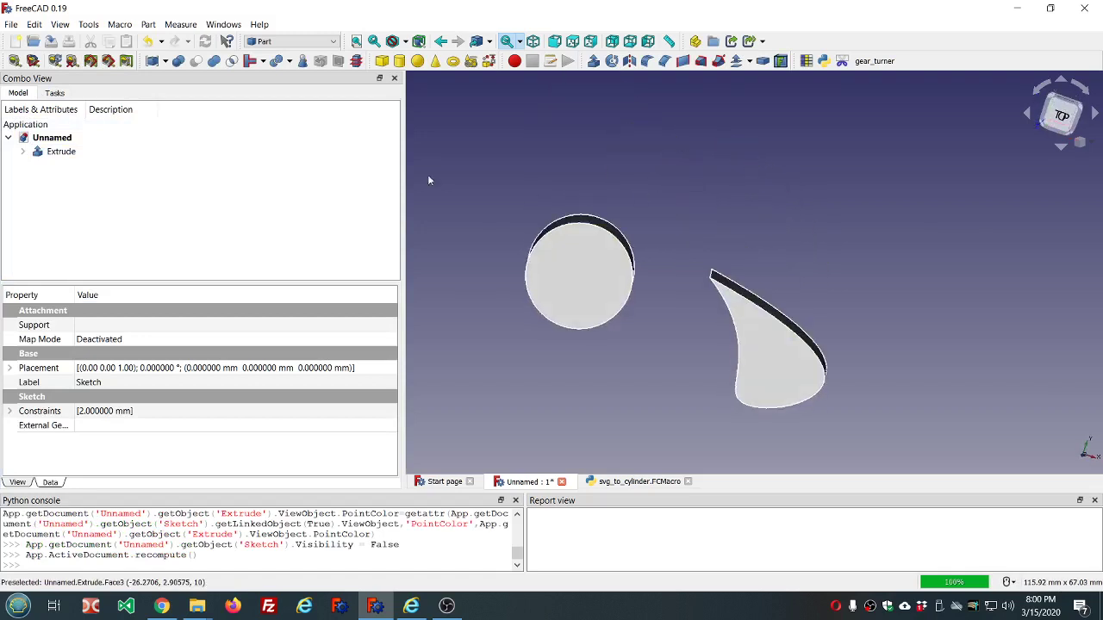
left_click(61, 151)
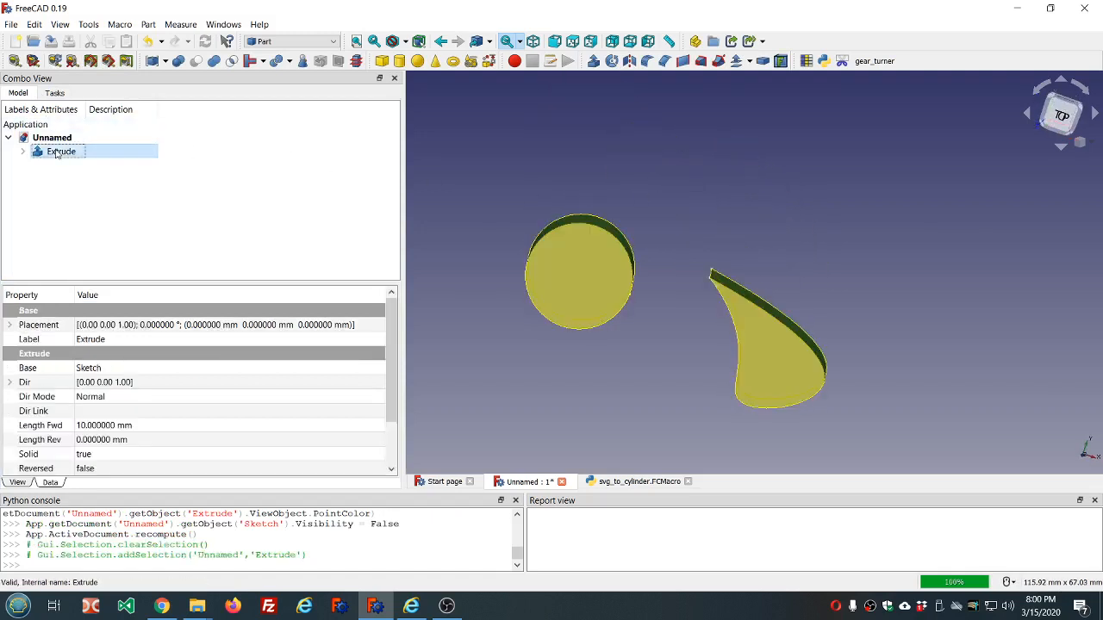
left_click(12, 23)
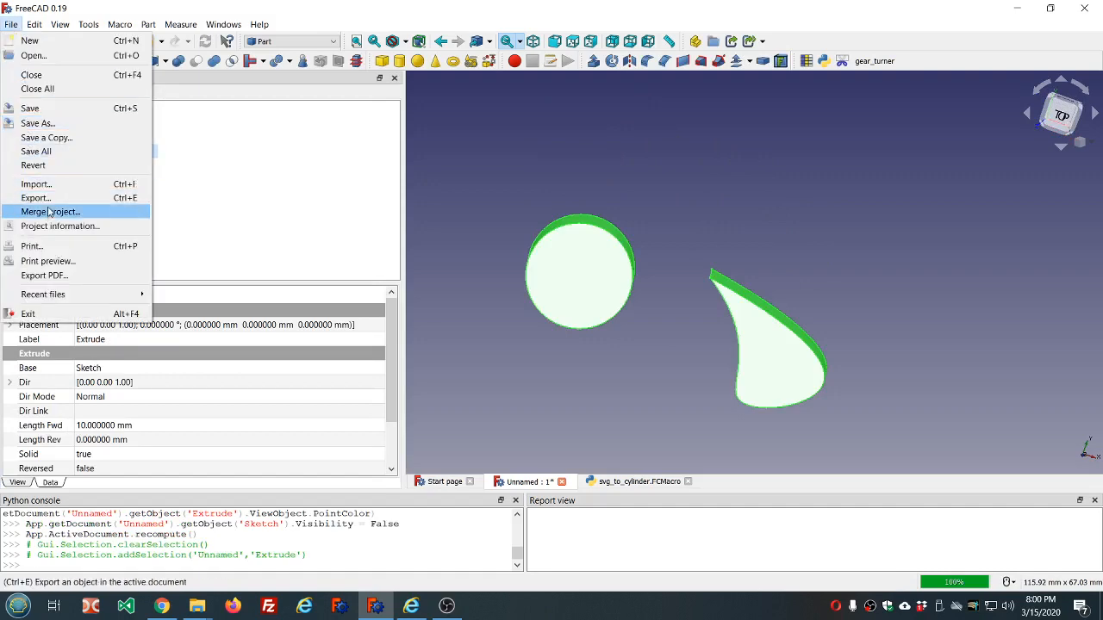
Export the Extrude as a flattened SVG named whatever.svg in Documents
left_click(35, 198)
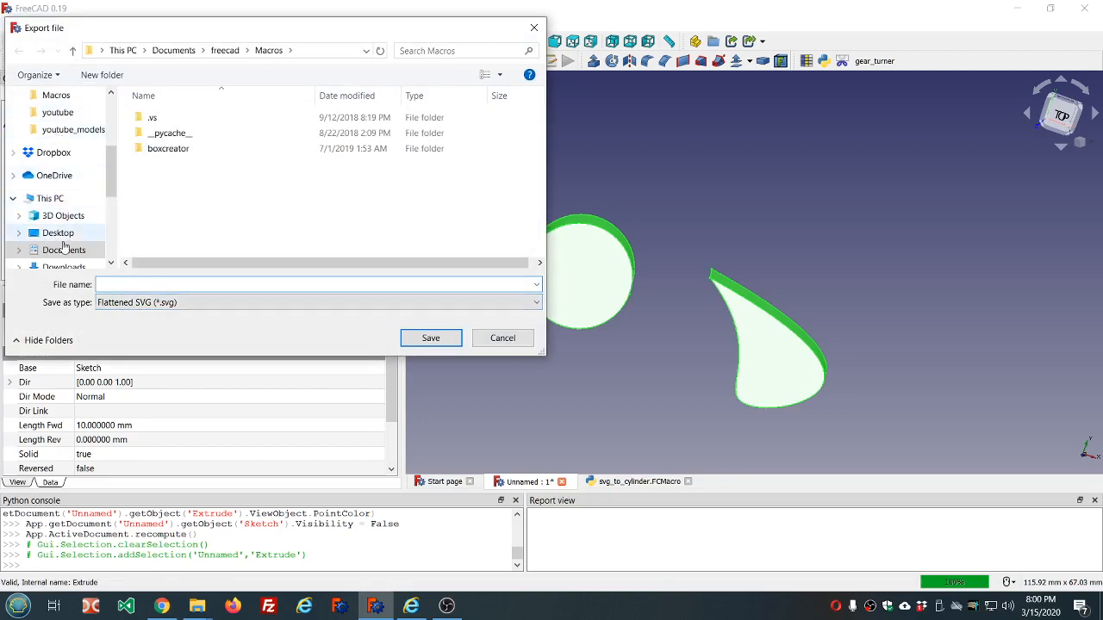
left_click(64, 250)
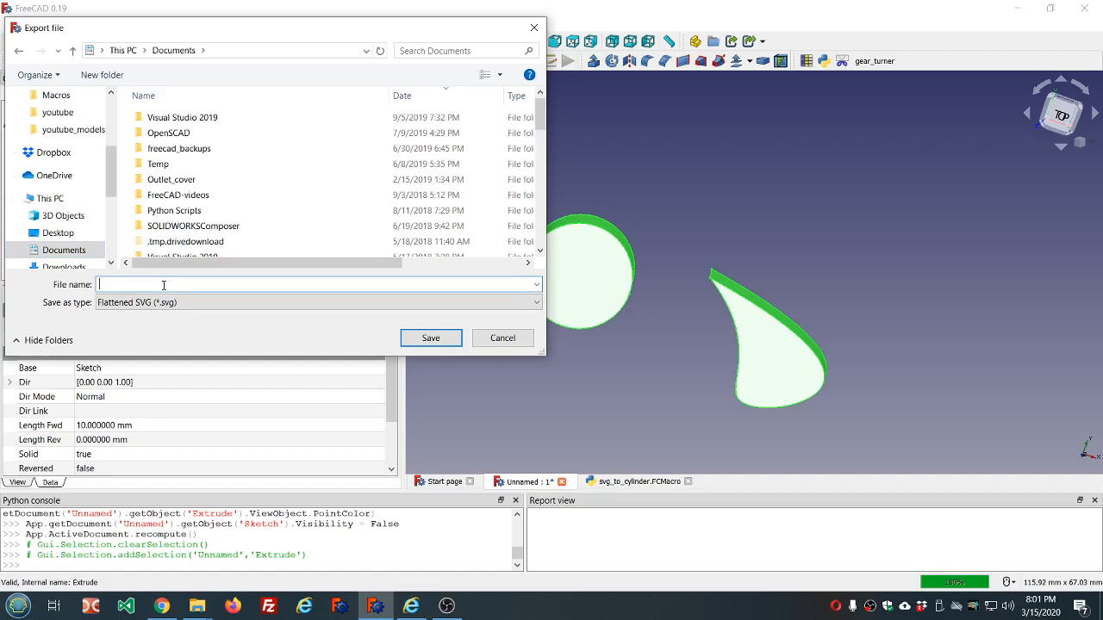
type("whatever")
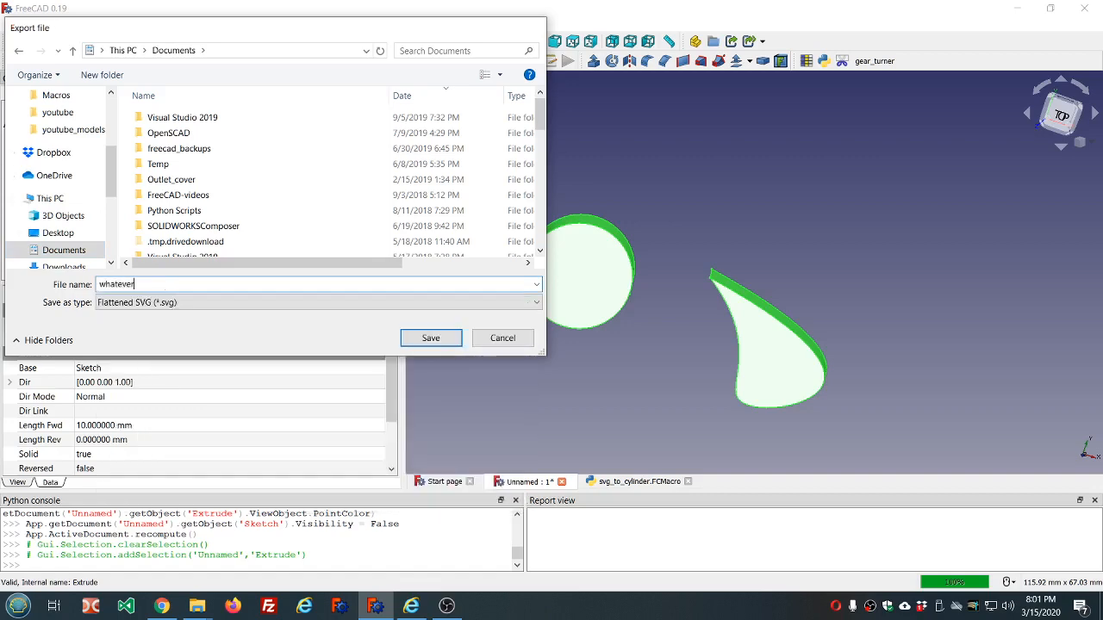
left_click(430, 337)
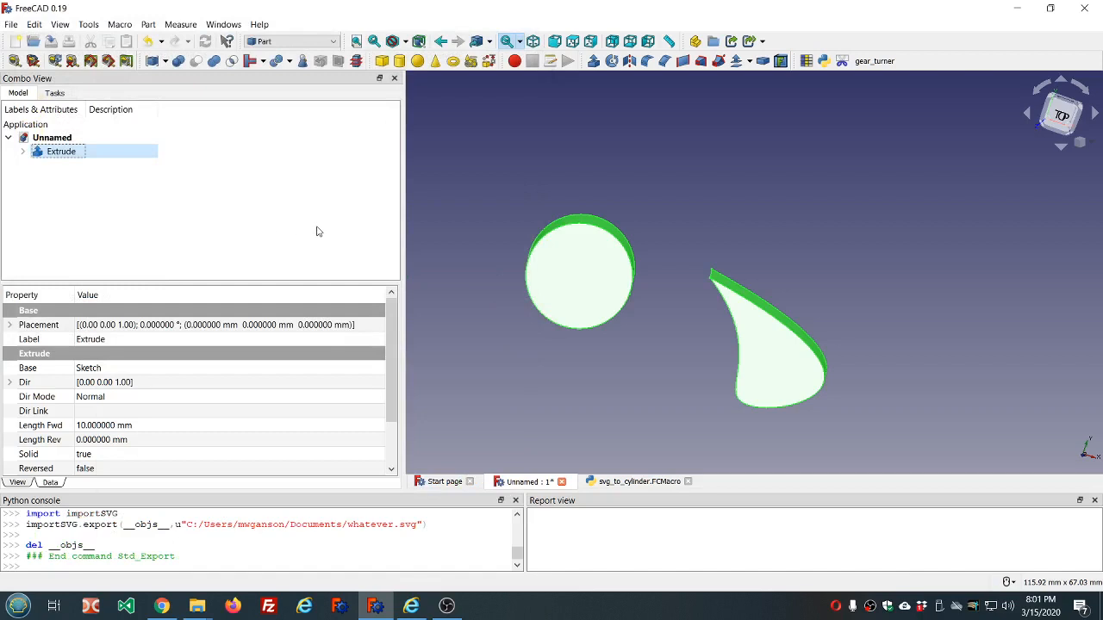
mouse_move(569, 483)
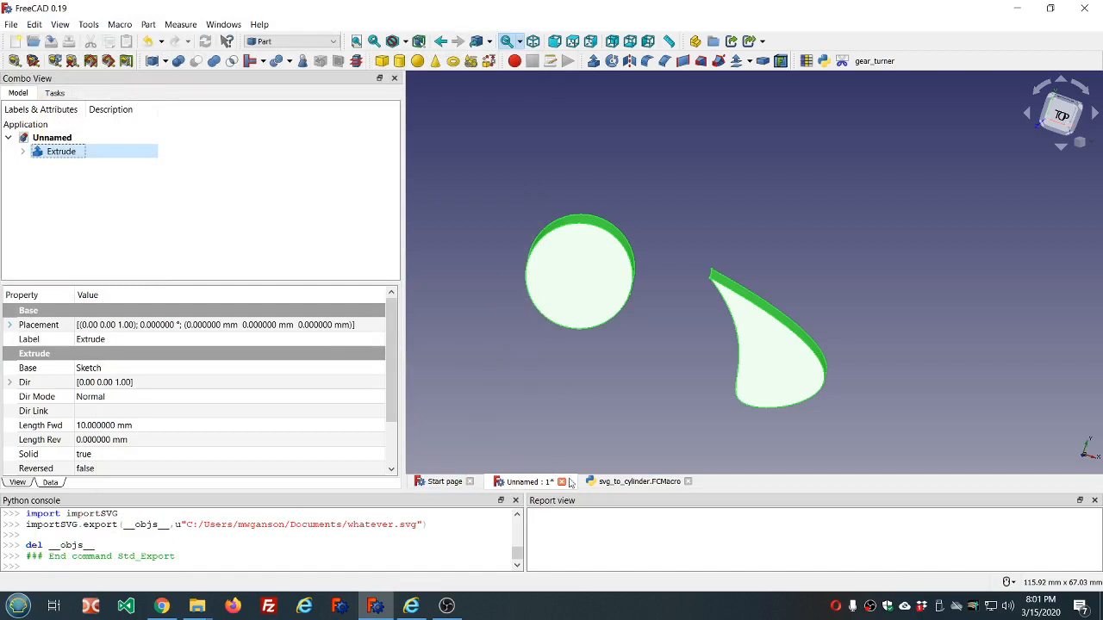
mouse_move(562, 481)
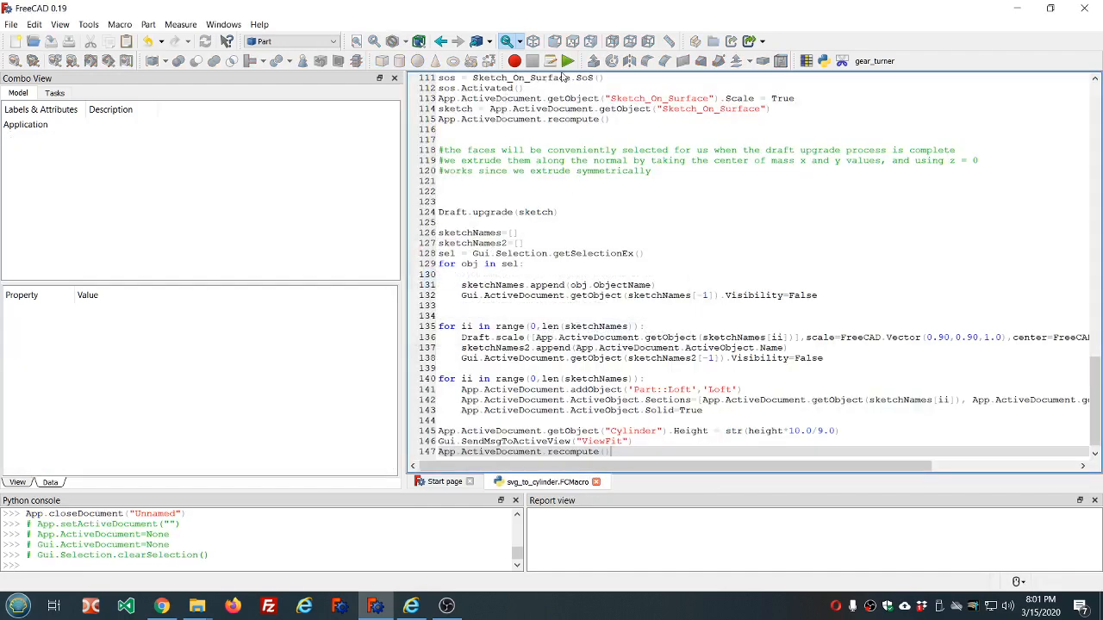
Run svg_to_cylinder on Documents/whatever.svg, generating the Cylinder, Sketch_On_Surface and Loft solids
left_click(568, 61)
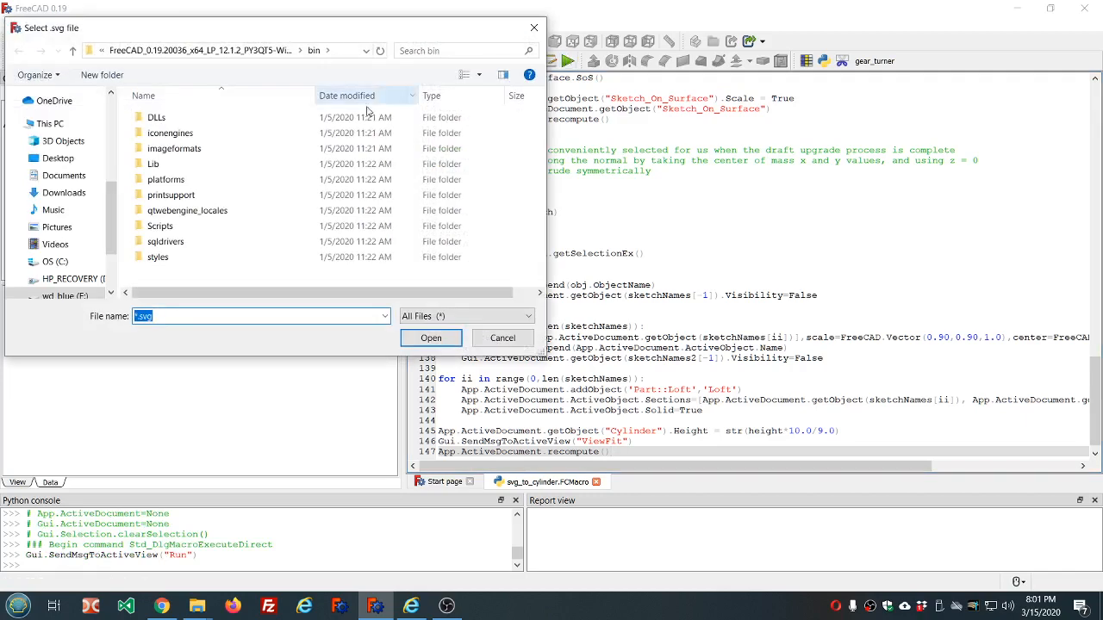
left_click(64, 175)
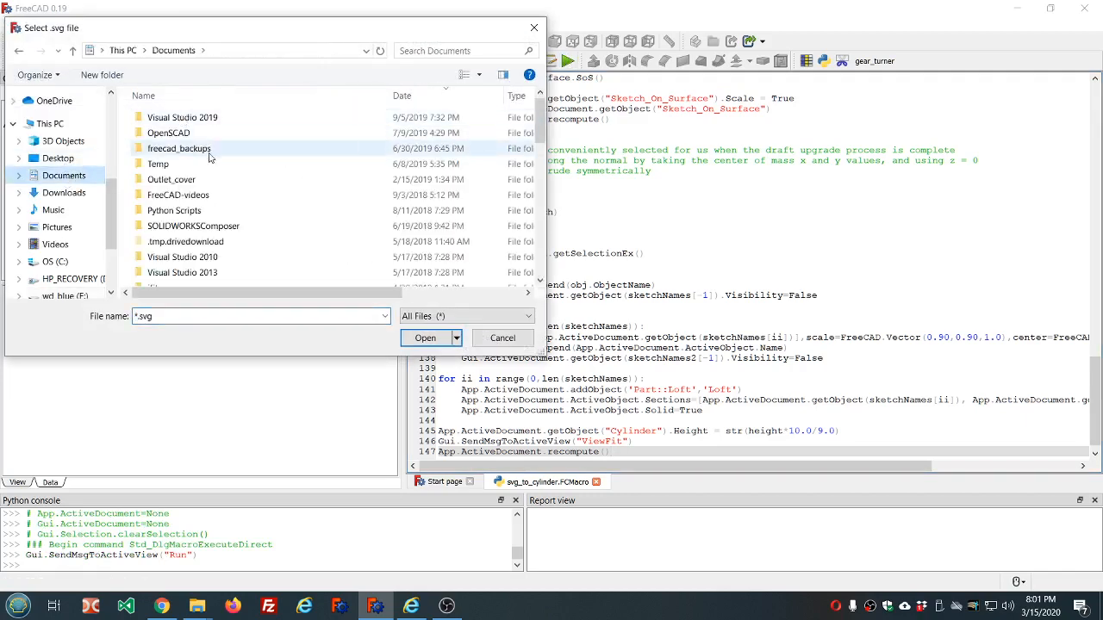
scroll("down", 3)
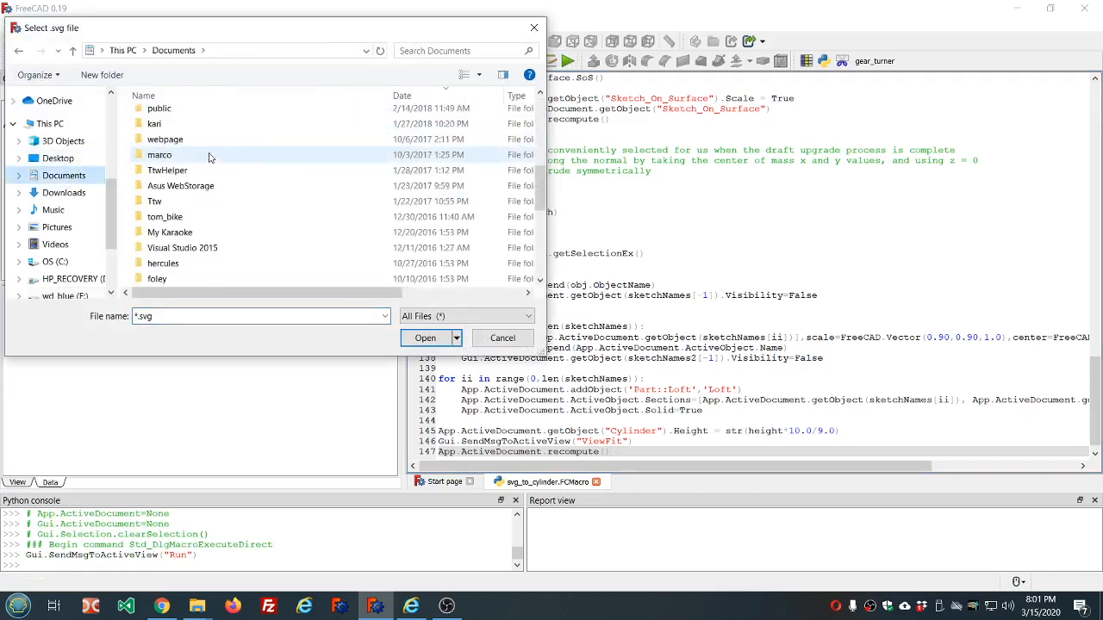
scroll("down", 3)
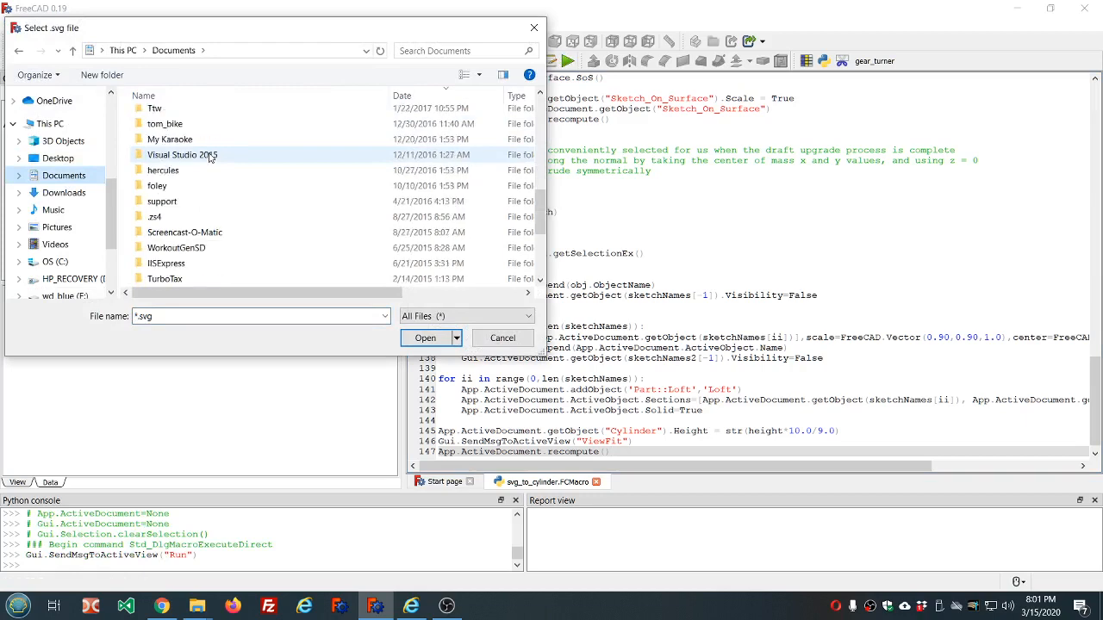
left_click(171, 154)
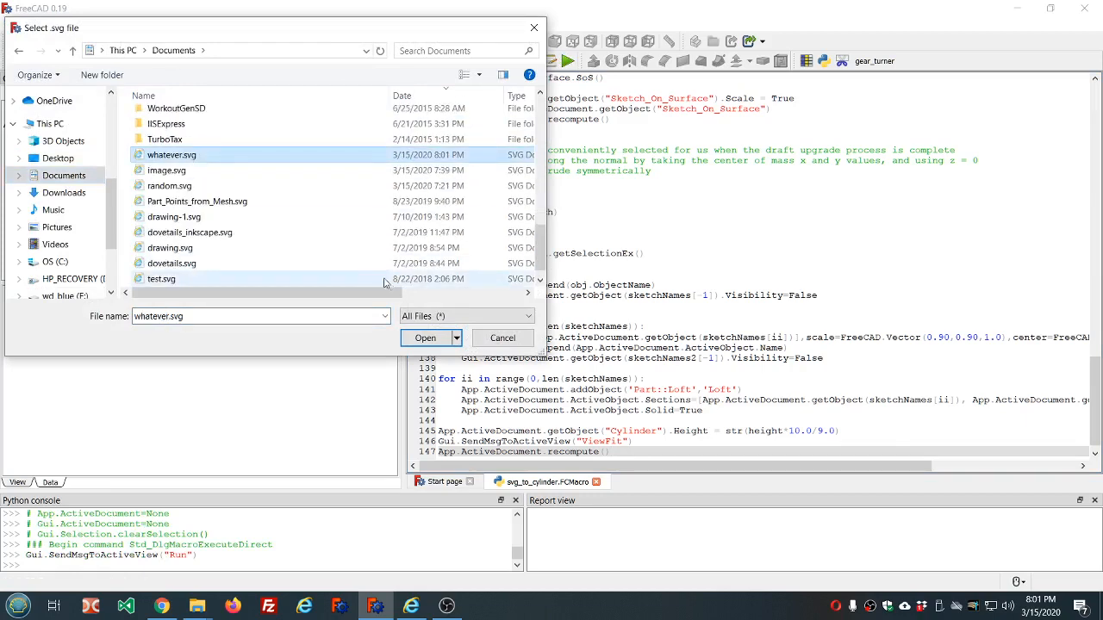
left_click(424, 337)
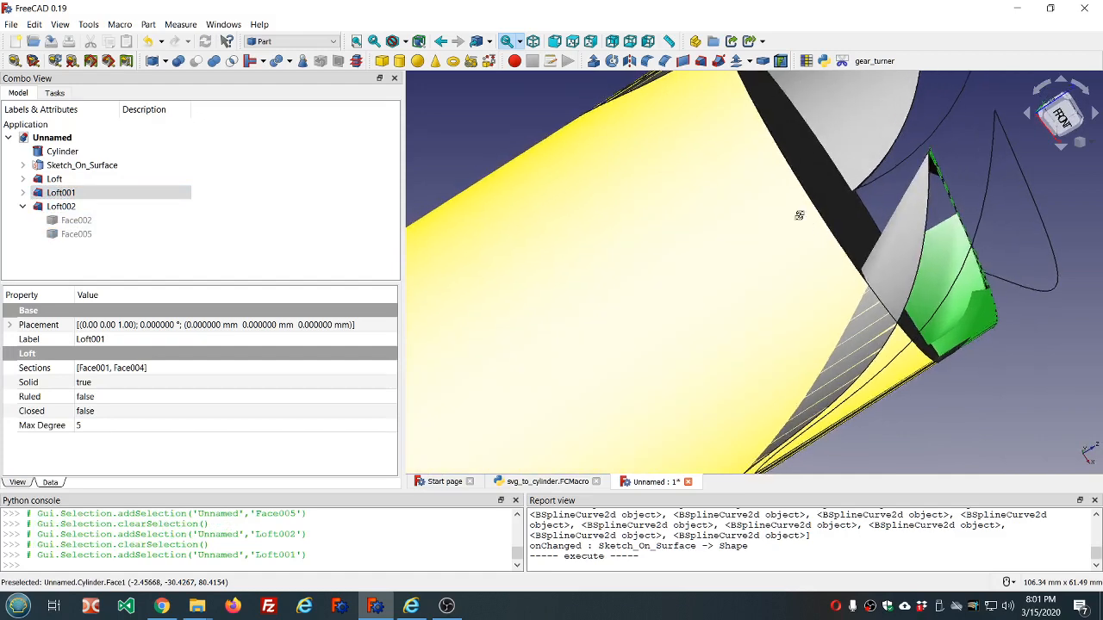
Hide Sketch_On_Surface, geometry-check Loft001 (invalid, self-intersecting), then close the Unnamed document
left_click(82, 165)
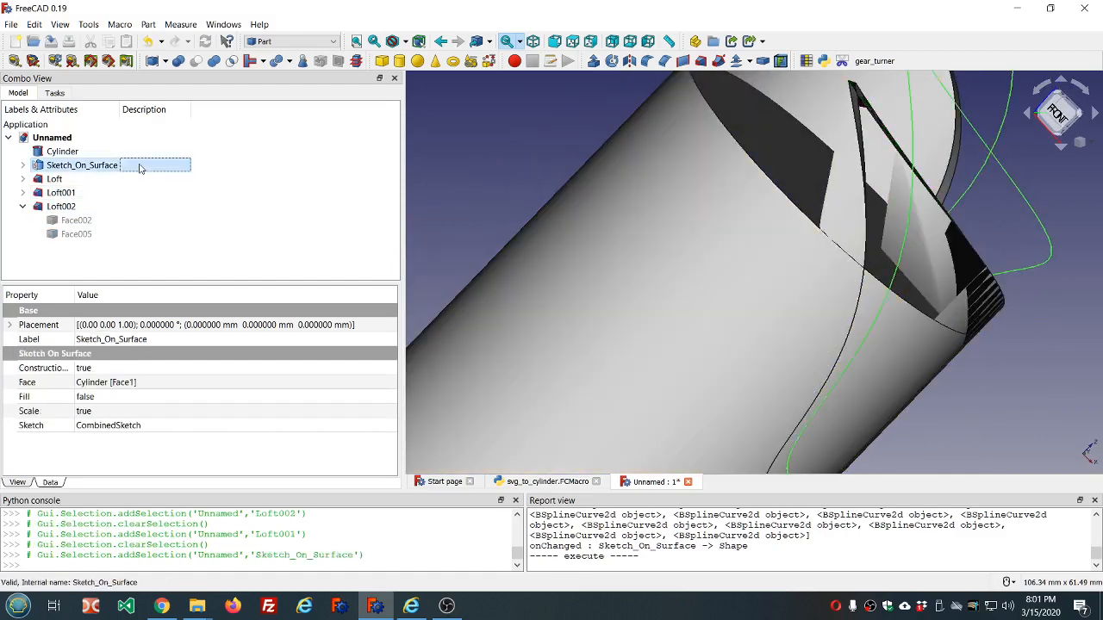
key("space")
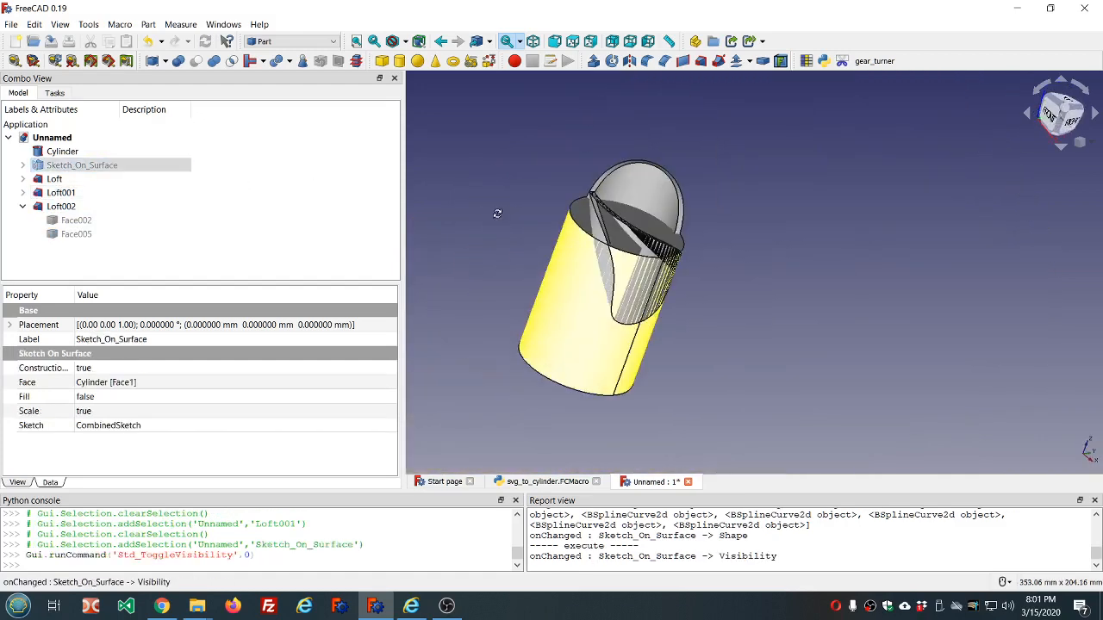
left_click(60, 206)
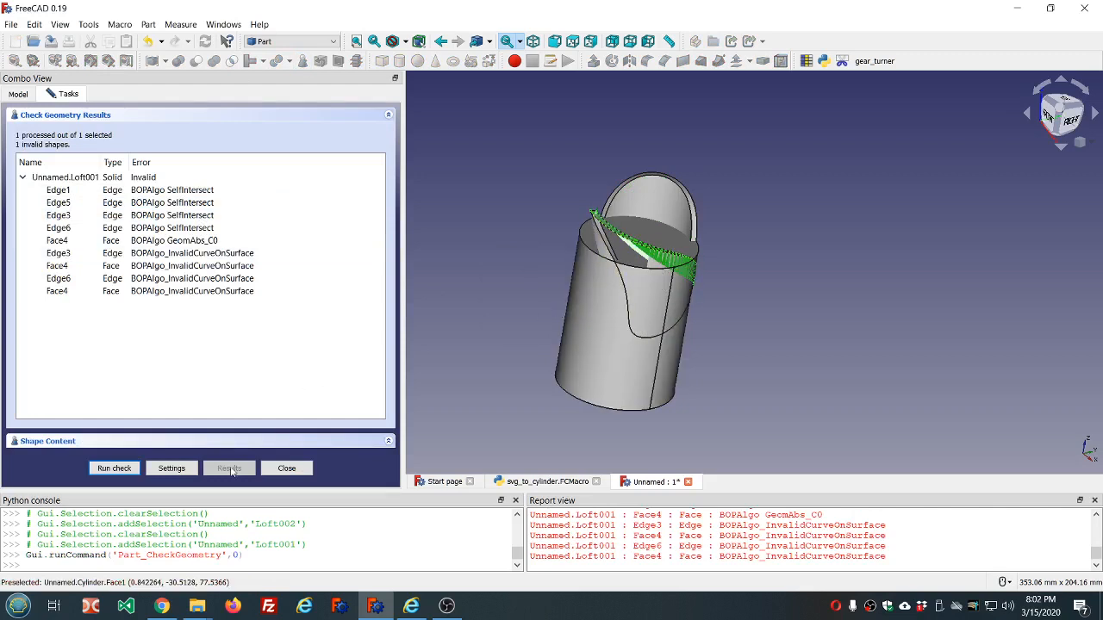
left_click(286, 468)
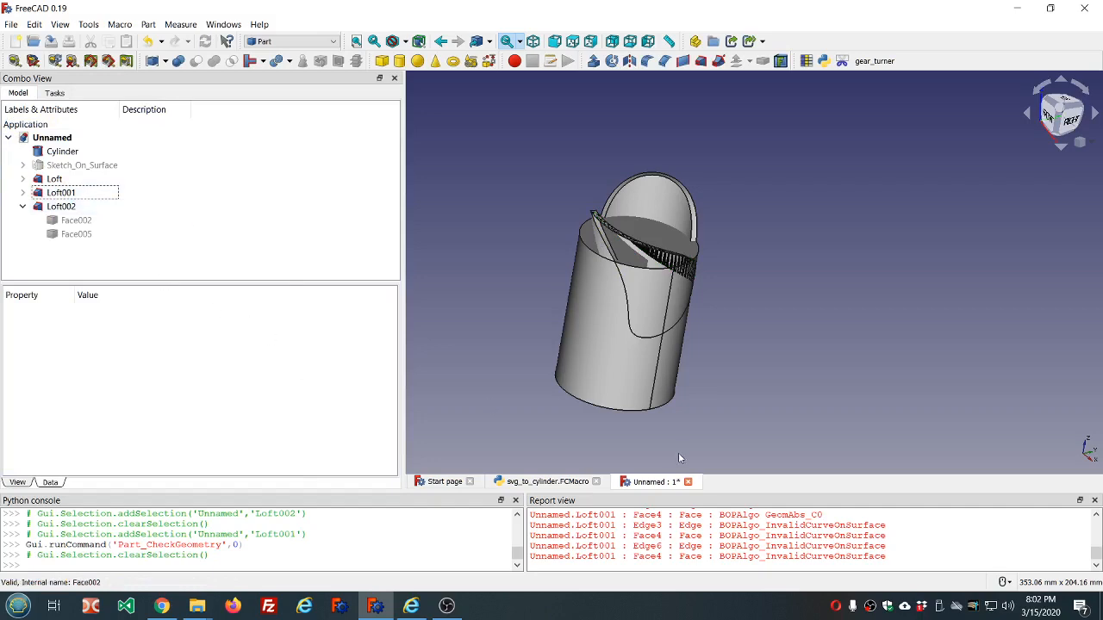
mouse_move(686, 482)
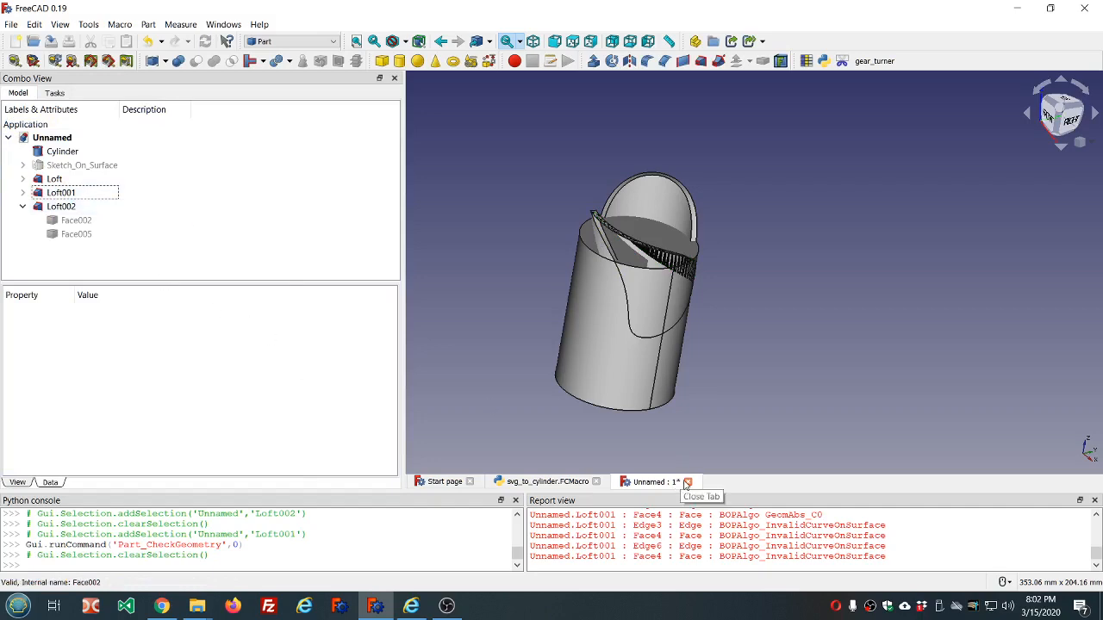
left_click(687, 482)
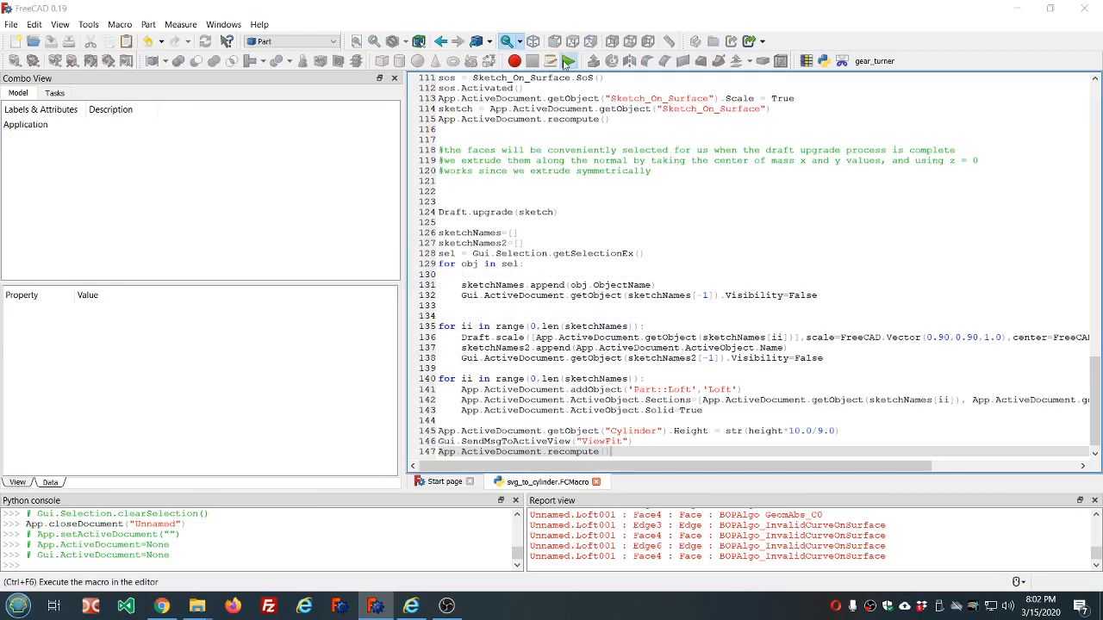
Rerun the svg_to_cylinder macro on Documents/random.svg, importing it at 96 dpi
left_click(568, 61)
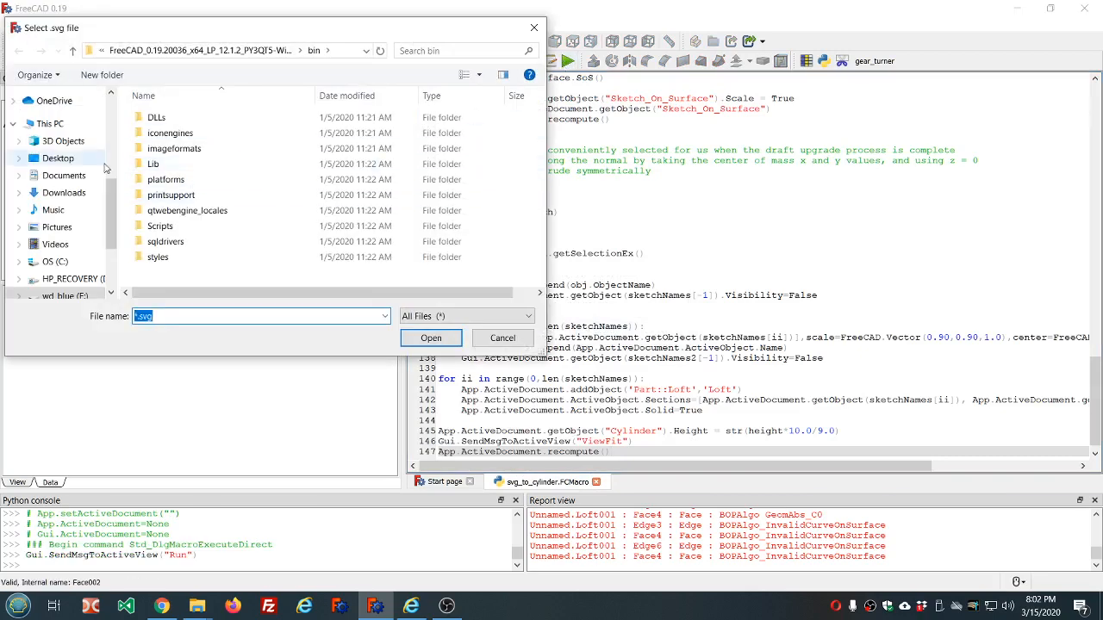
left_click(64, 175)
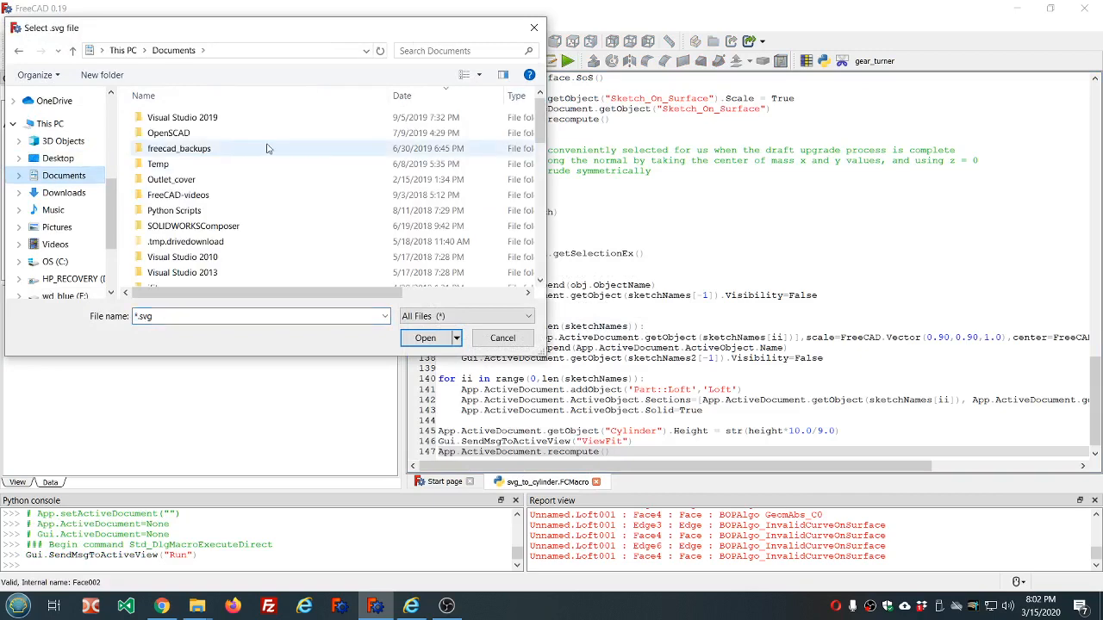
scroll("down", 3)
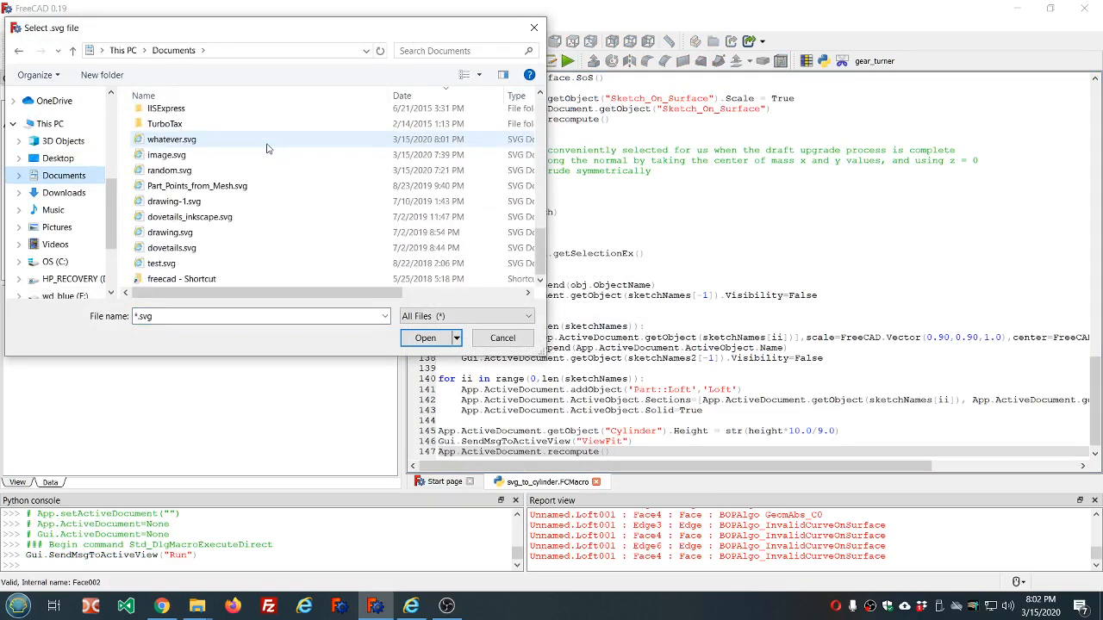
left_click(169, 170)
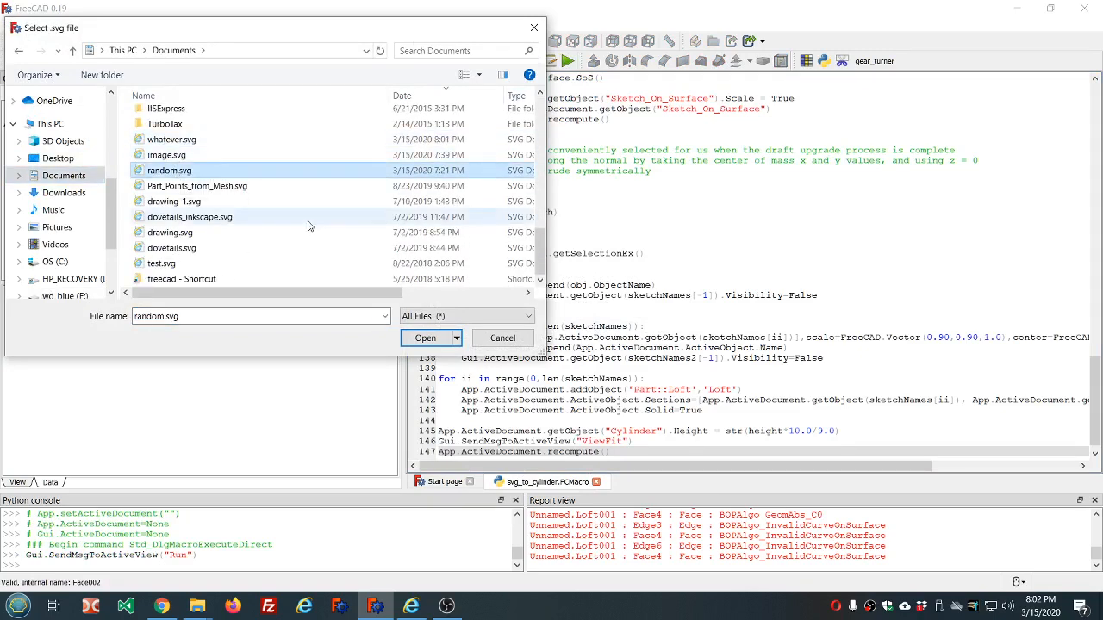
left_click(424, 337)
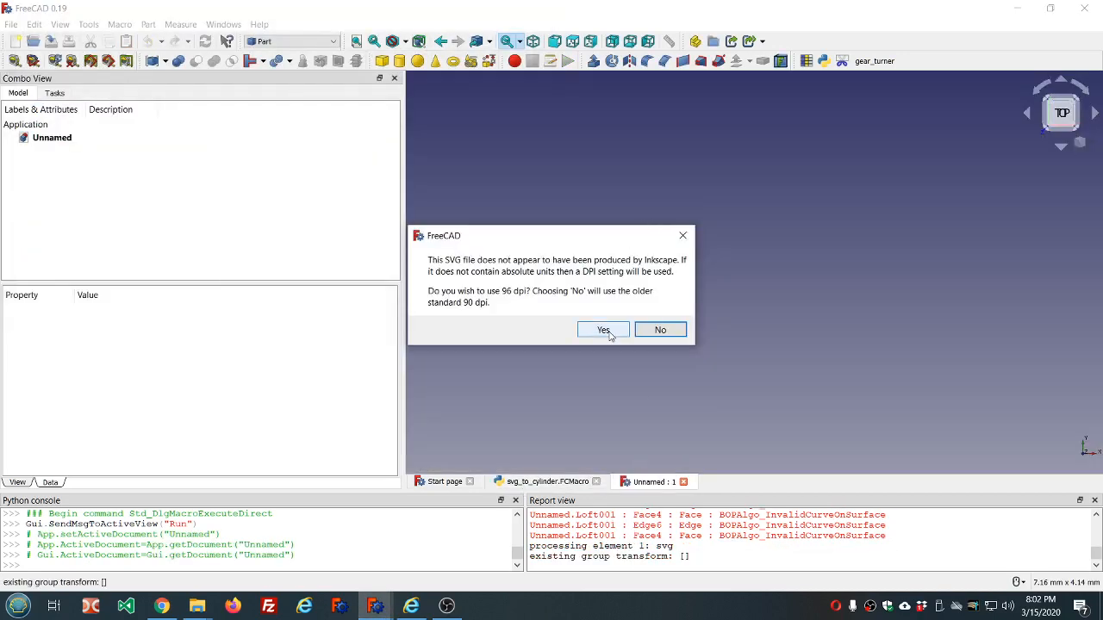
left_click(603, 330)
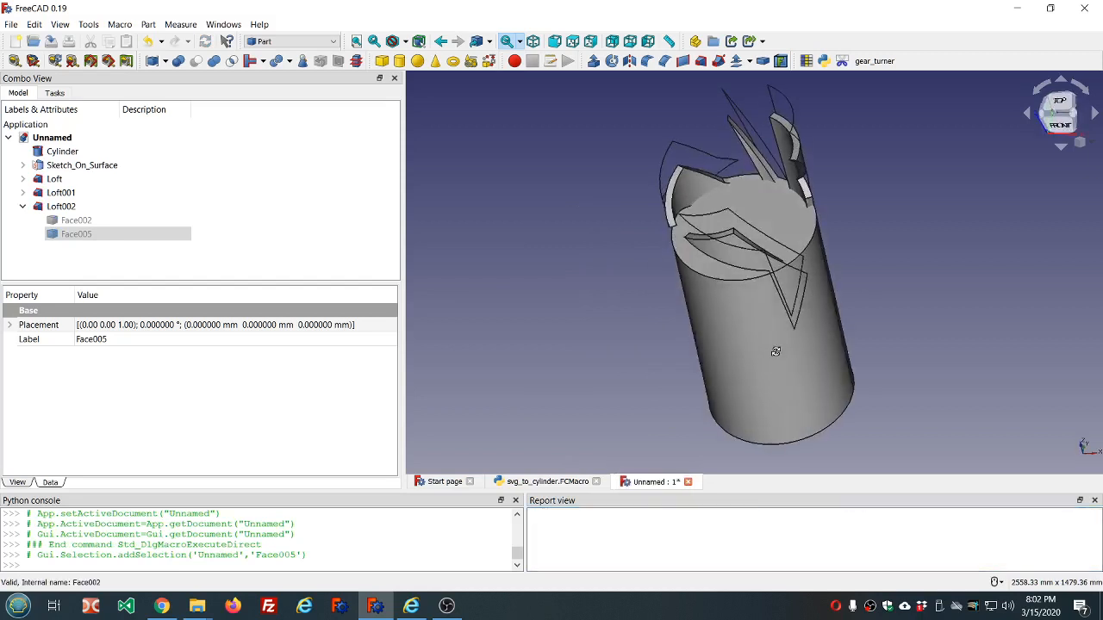
Hide Sketch_On_Surface, compound Loft, Loft001 and Loft002, and move the Compound -450 mm in Z
left_click(61, 192)
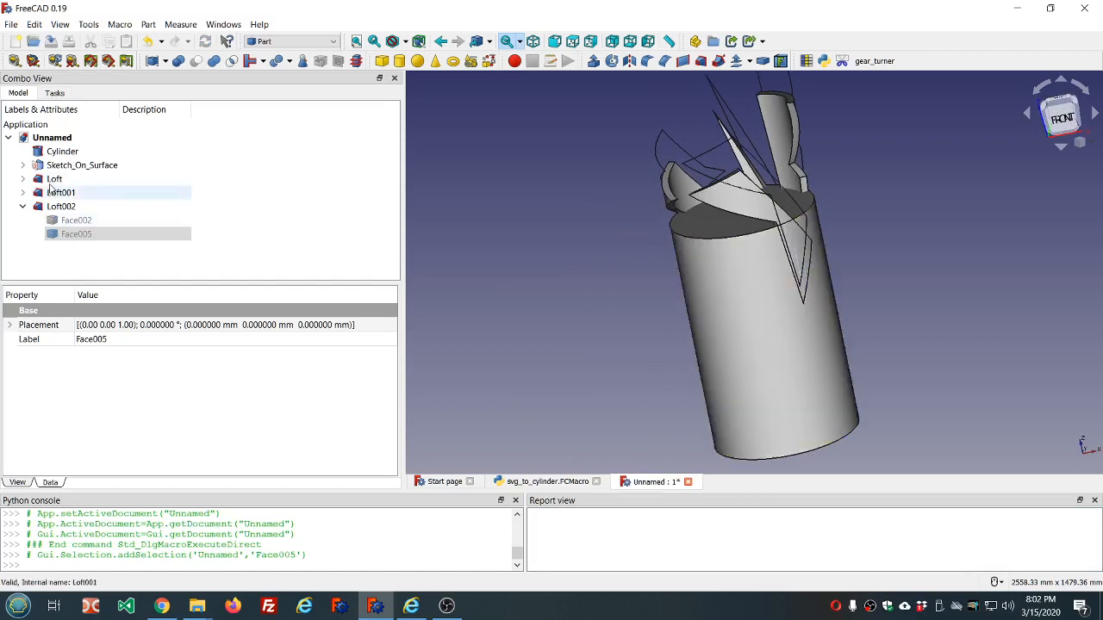
left_click(81, 165)
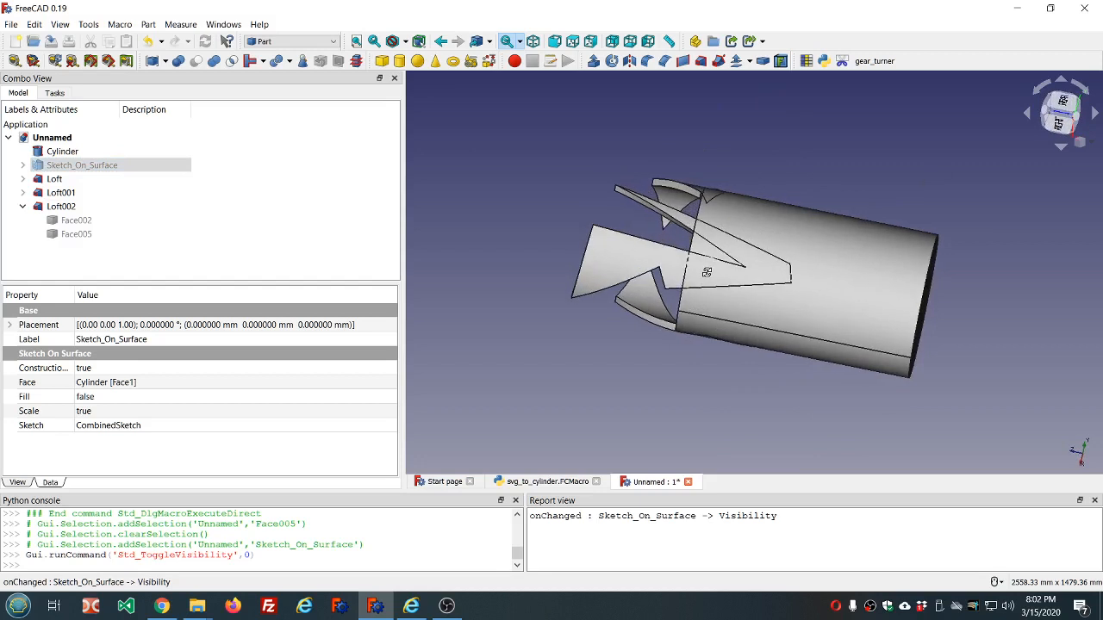
left_click(54, 179)
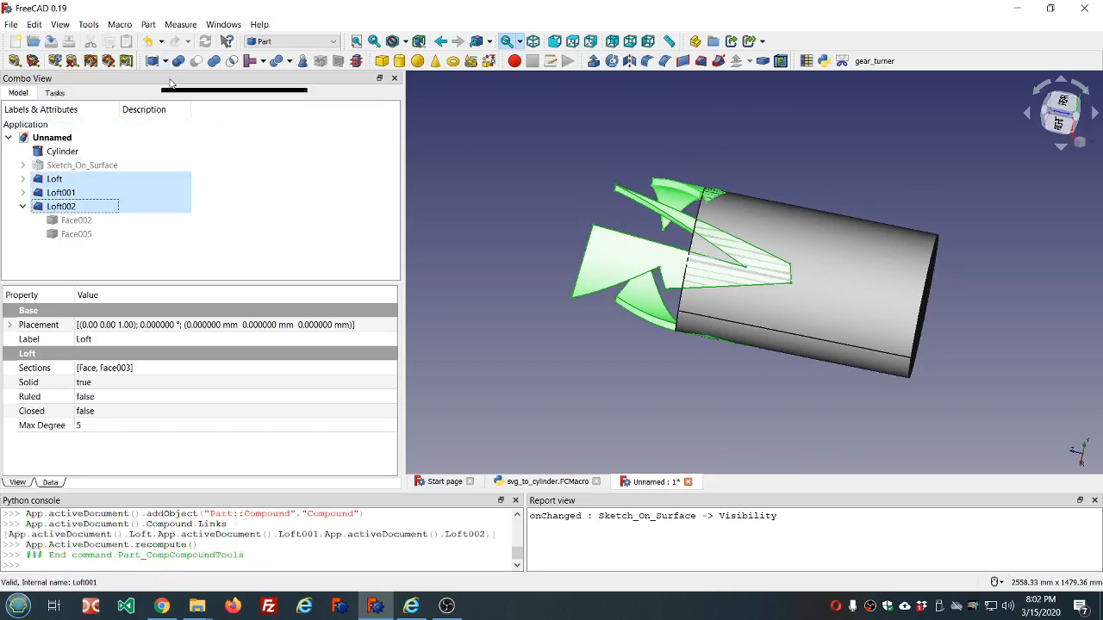
left_click(67, 179)
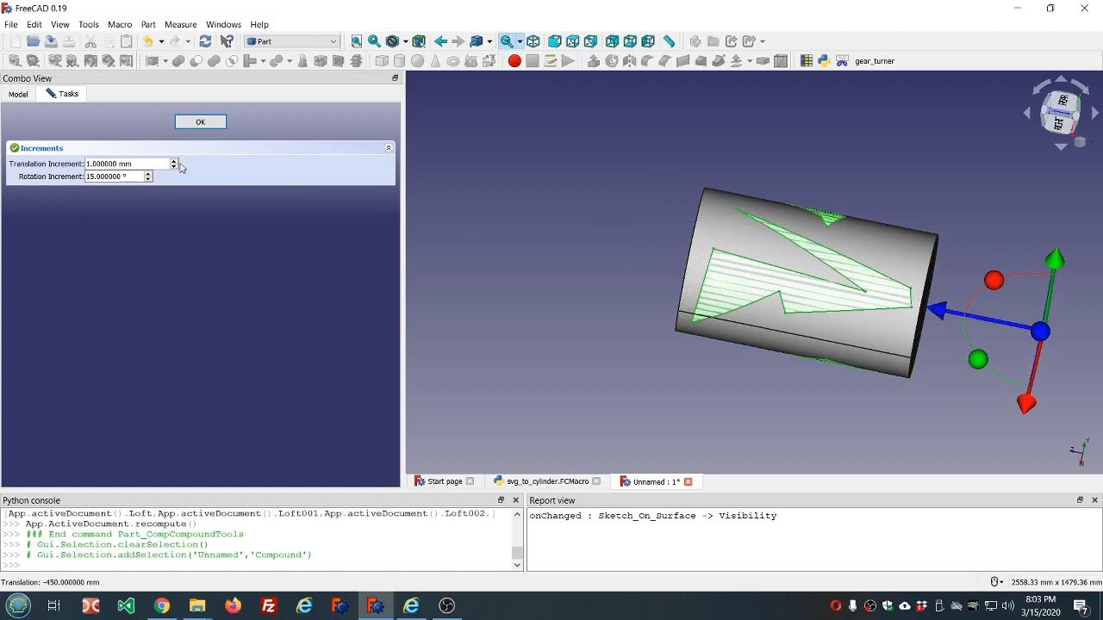
left_click(200, 121)
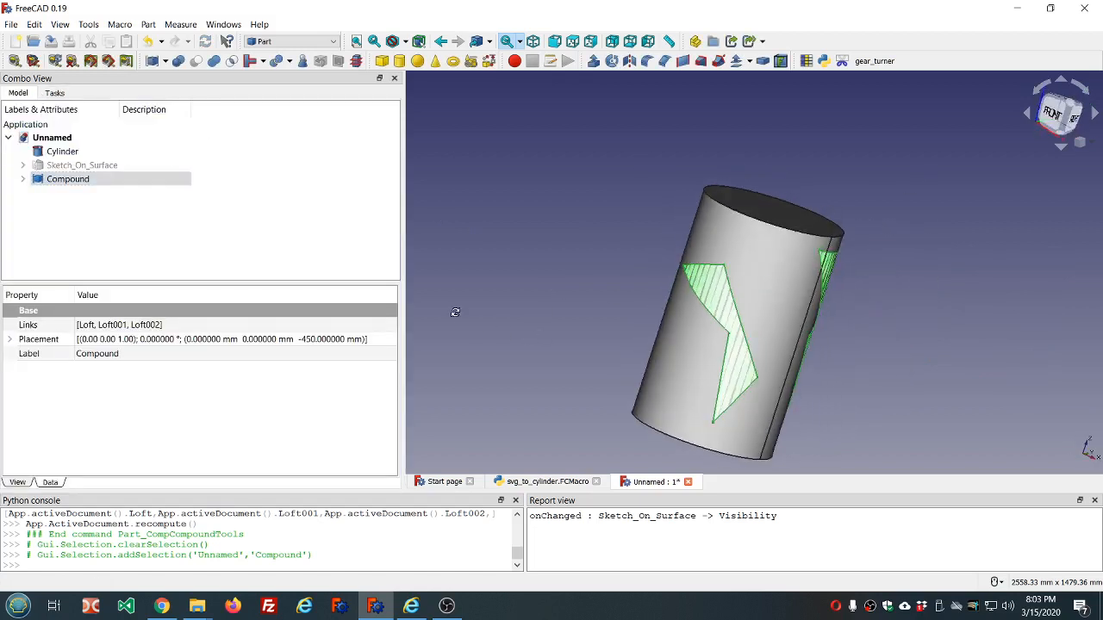
left_click(63, 151)
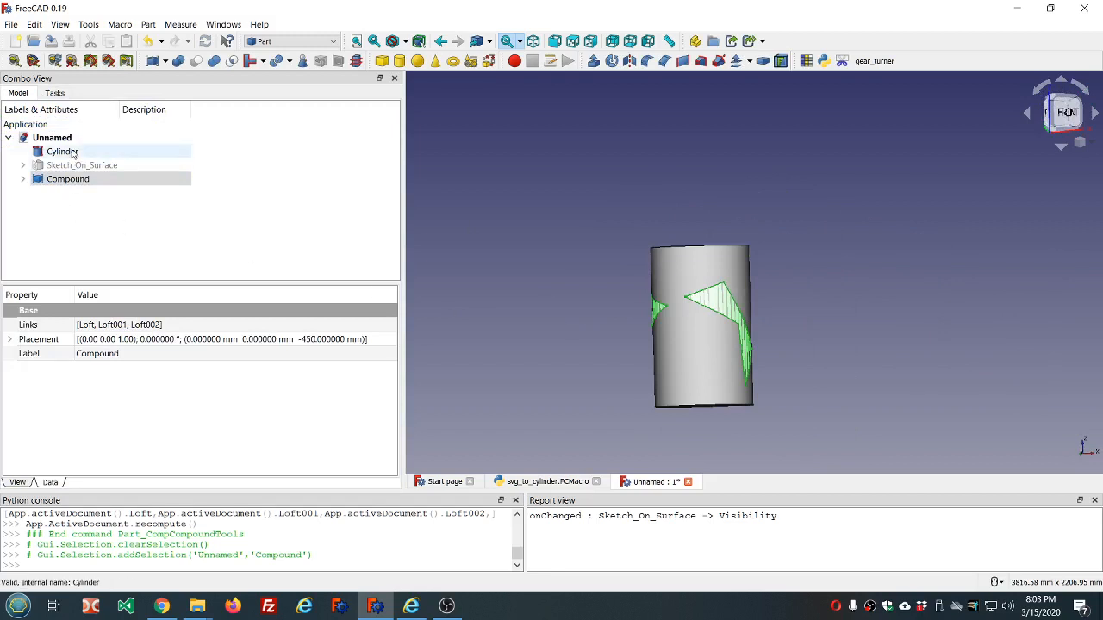
Cut the Compound from the Cylinder and expand the resulting Cut node
left_click(62, 150)
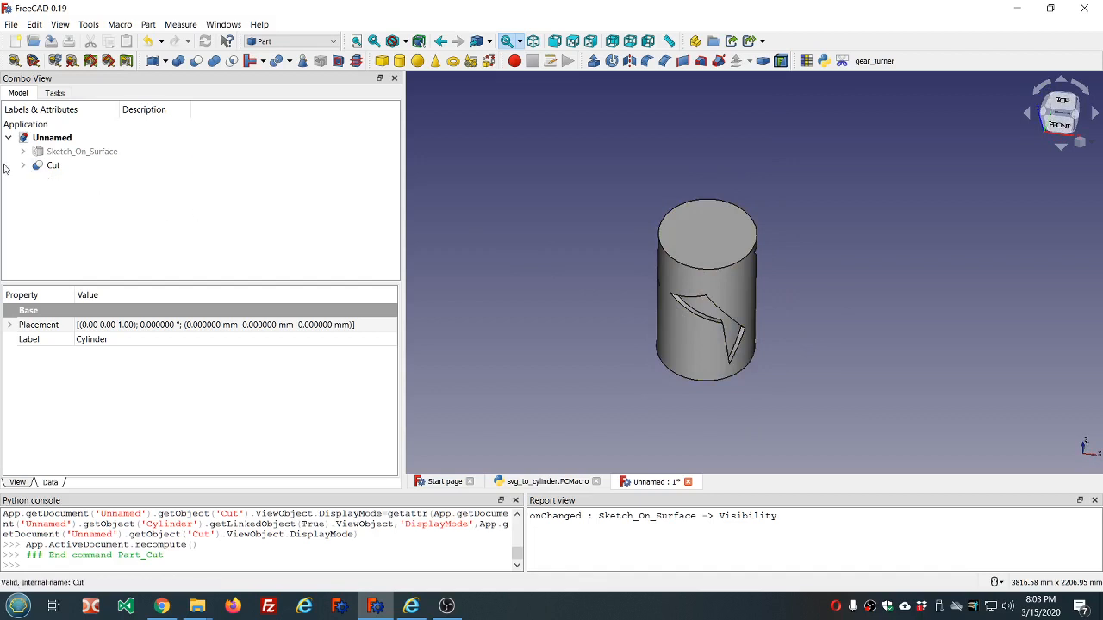
left_click(54, 165)
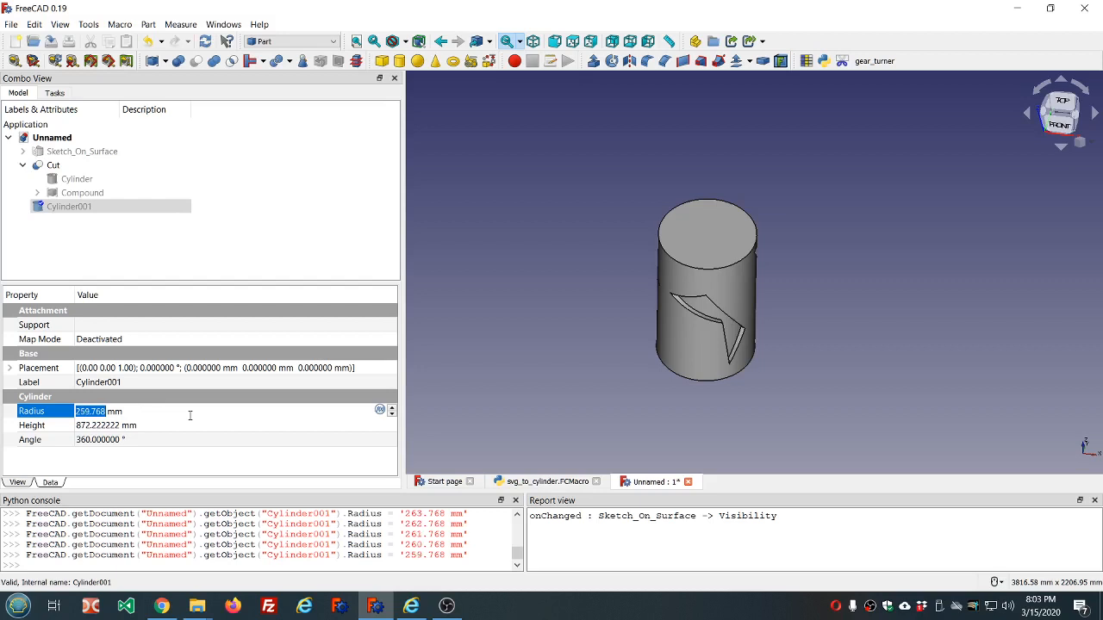
Subtract a 259.768 mm radius Cylinder001 from Cut to form the hollow Cut001 shell
left_click(77, 179)
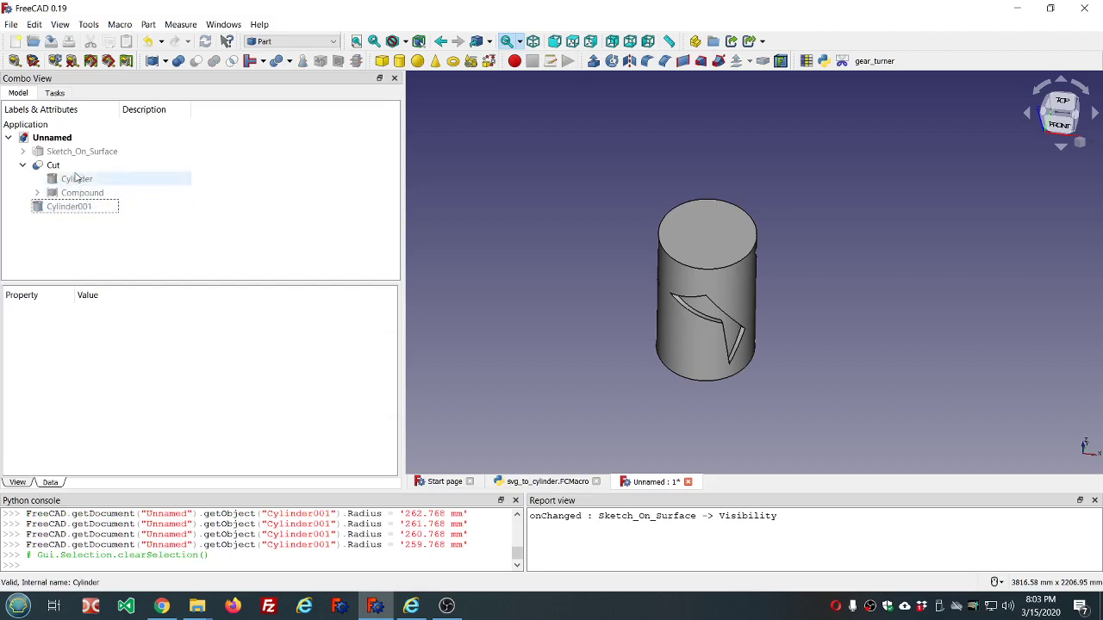
left_click(69, 205)
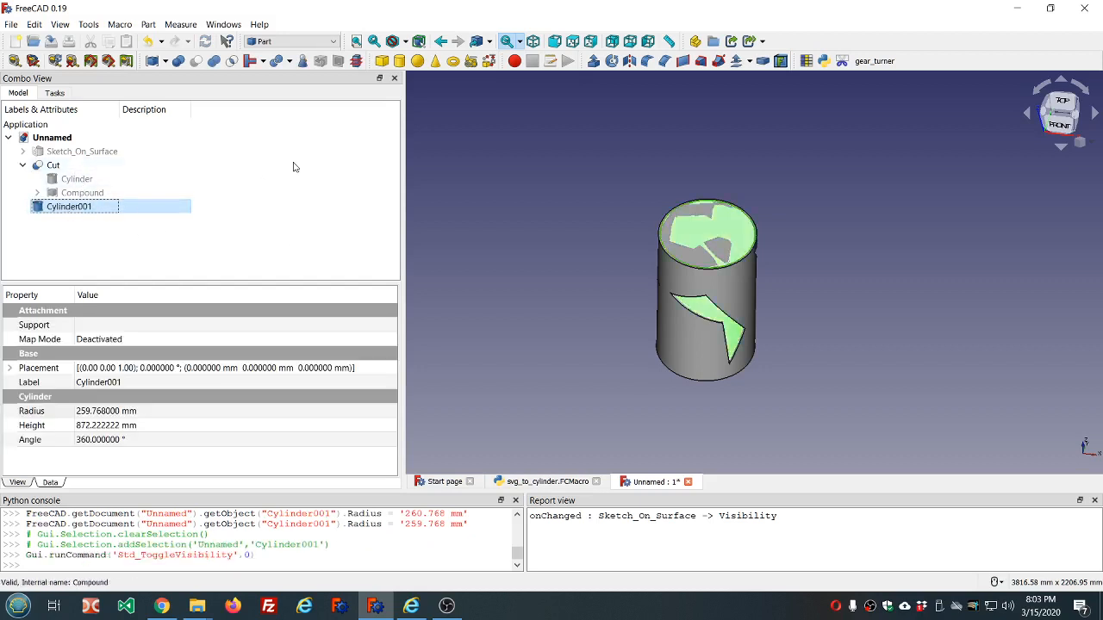
left_click(55, 165)
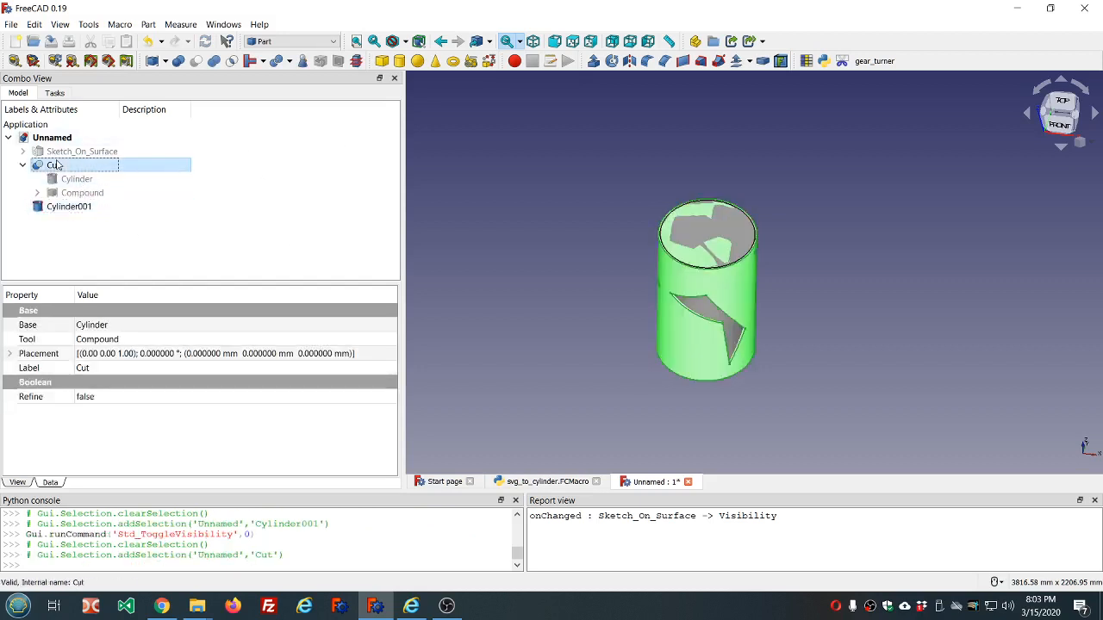
left_click(69, 206)
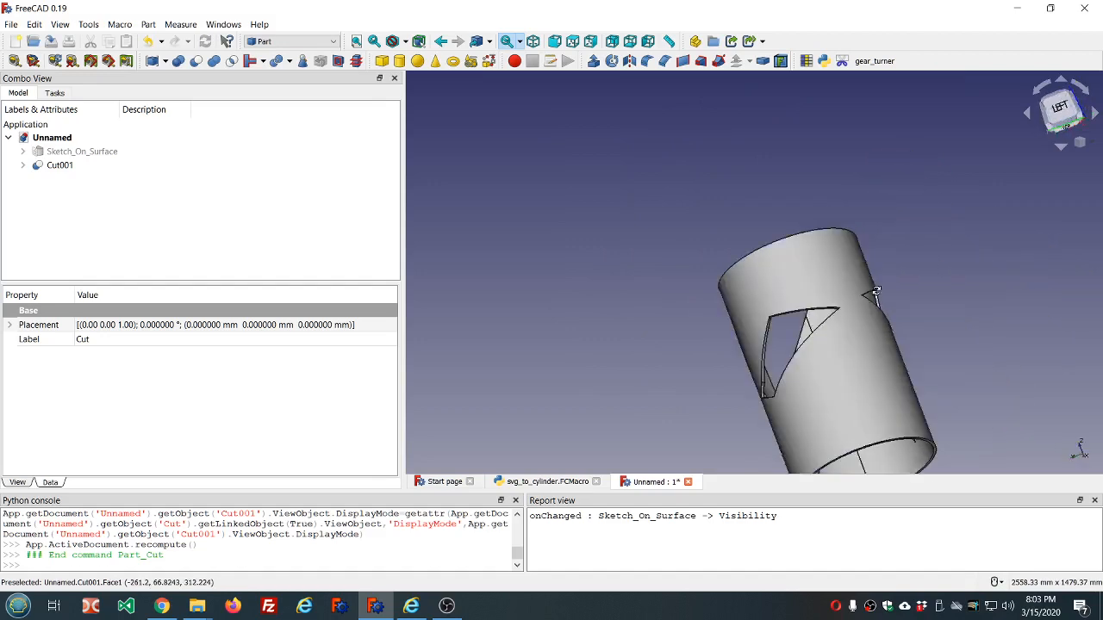
left_click_drag(876, 293, 763, 298)
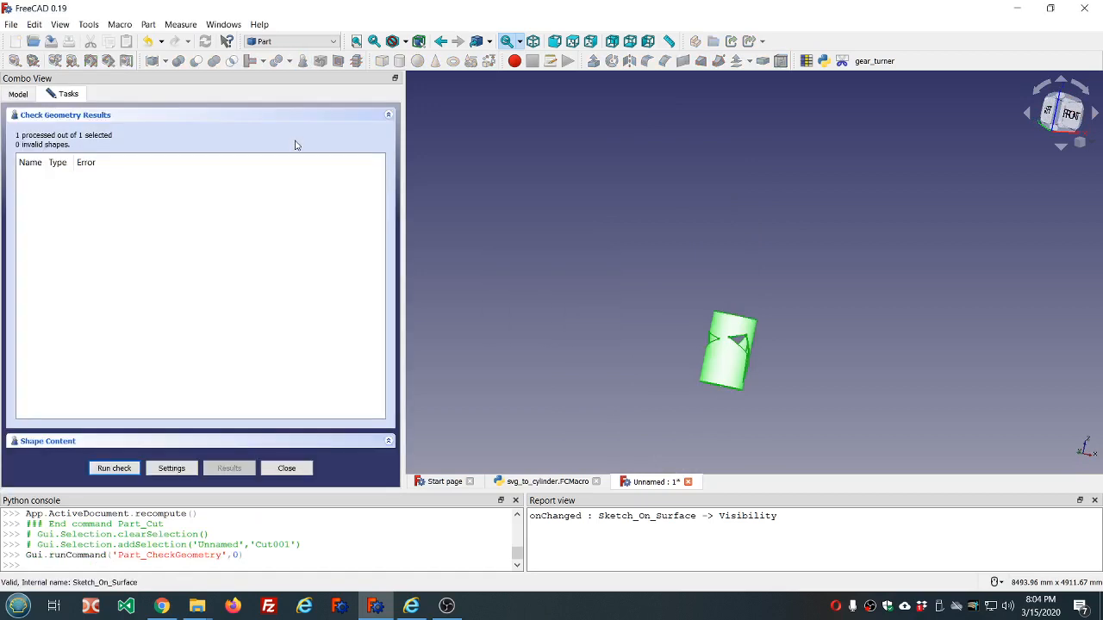
Close Cut001's clean geometry check results and orbit to inspect the shell's openings
left_click(286, 468)
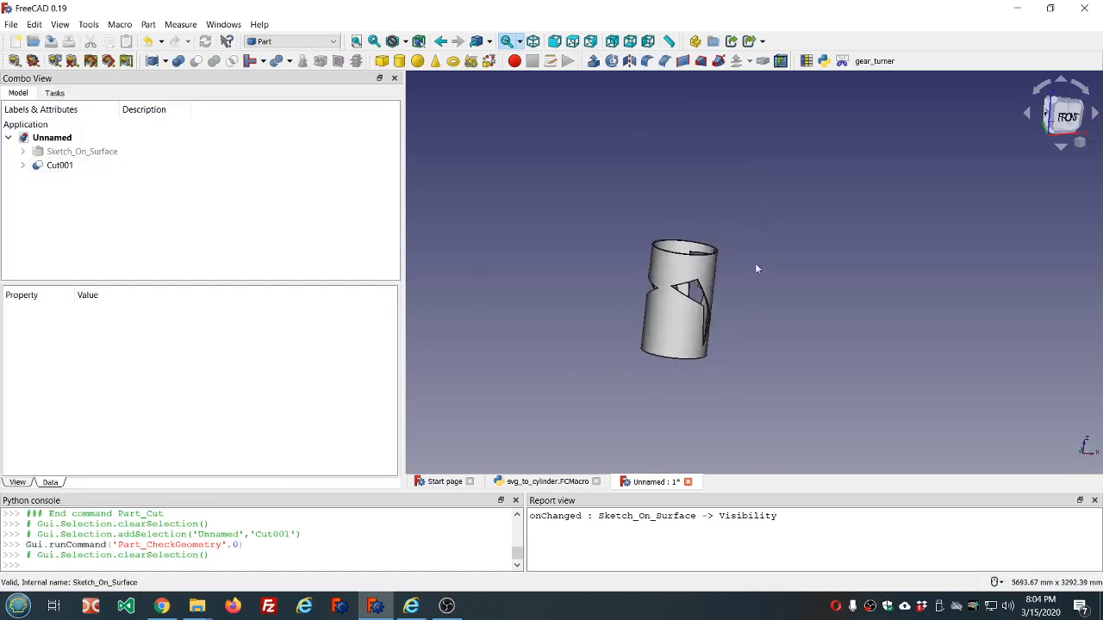
mouse_move(795, 162)
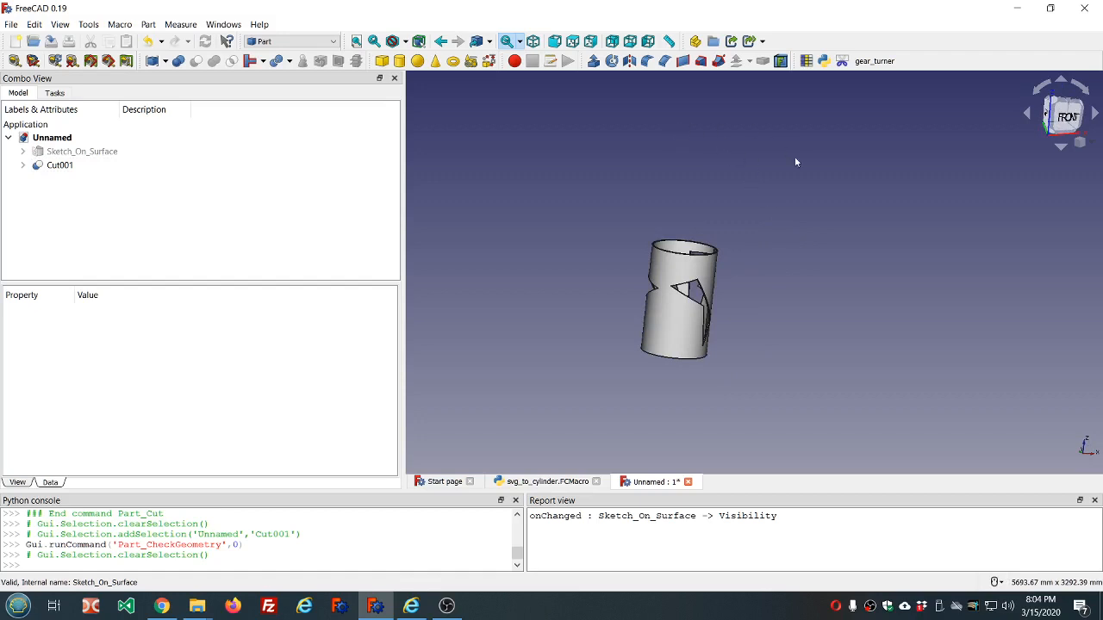
mouse_move(763, 226)
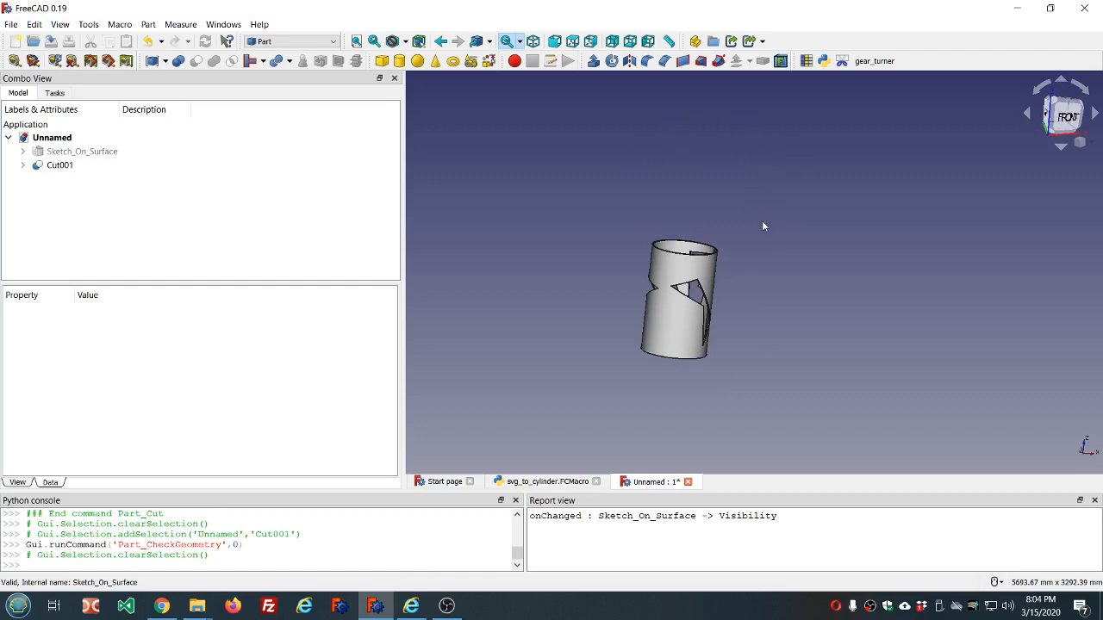
mouse_move(753, 236)
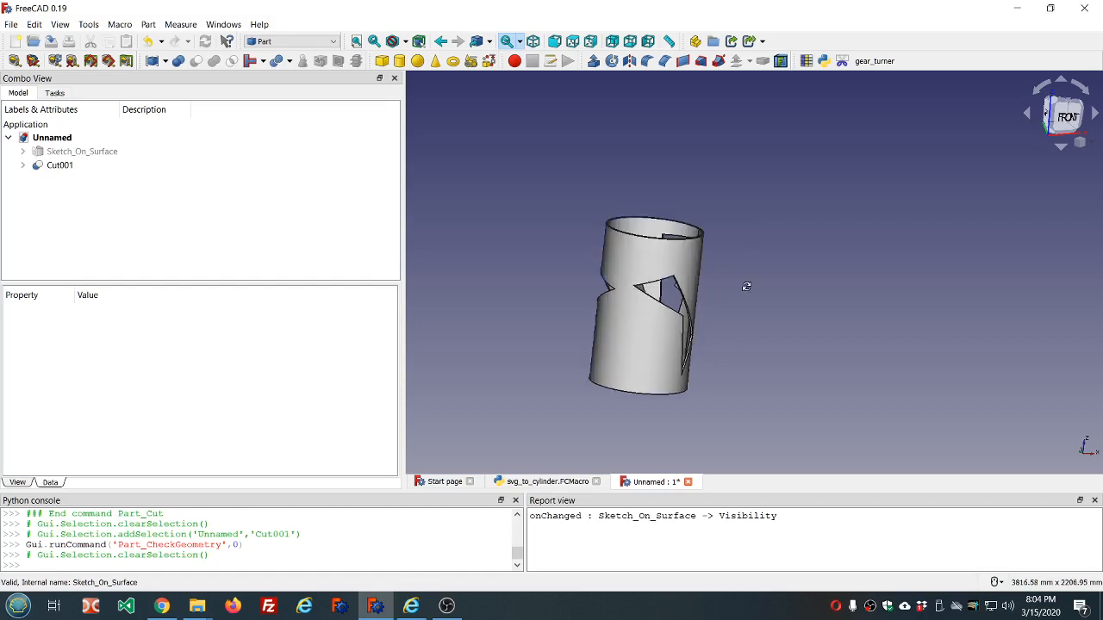
left_click_drag(746, 287, 620, 333)
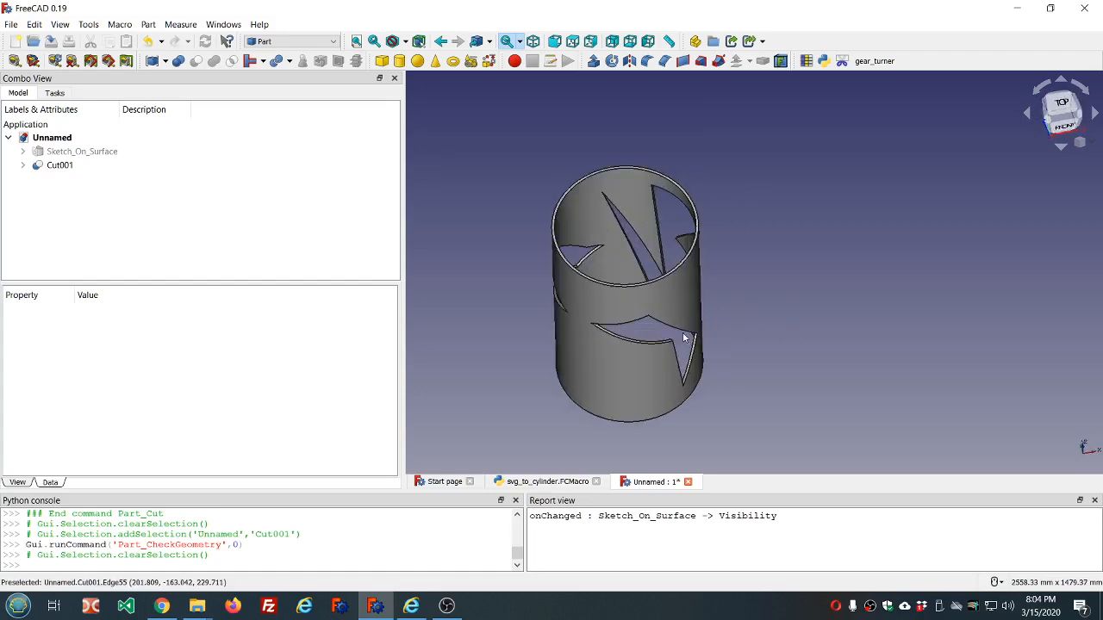
left_click_drag(681, 336, 555, 241)
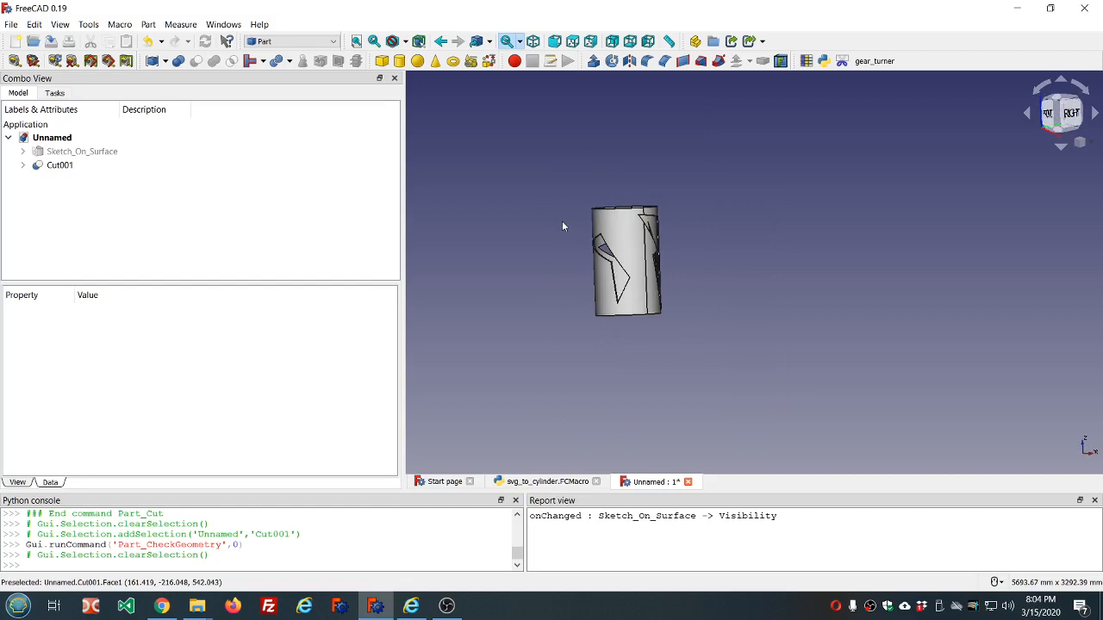
mouse_move(400, 179)
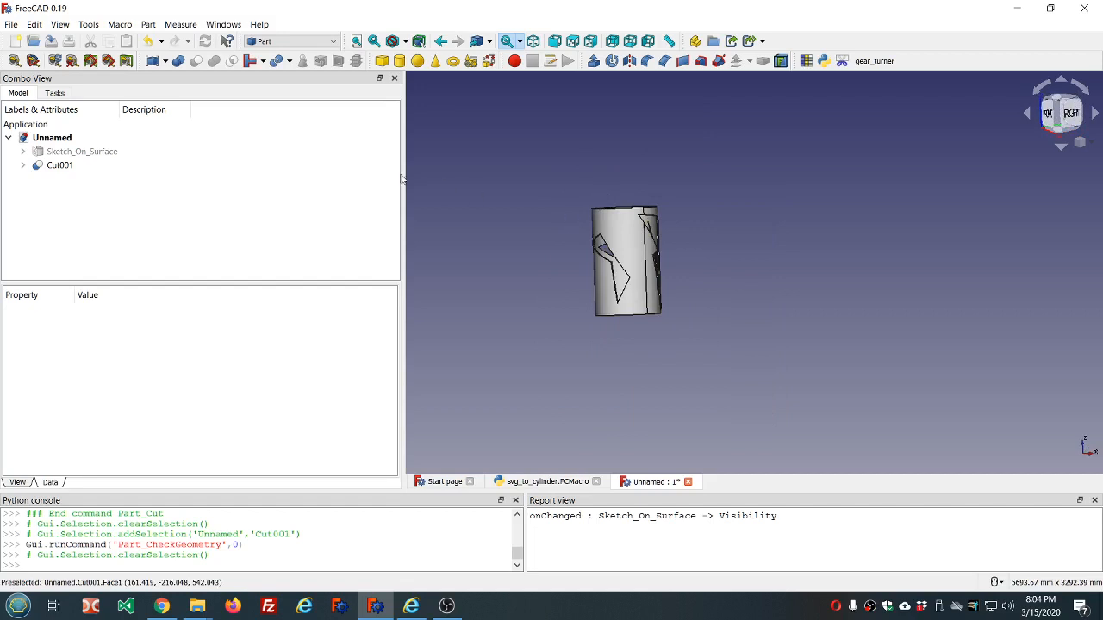